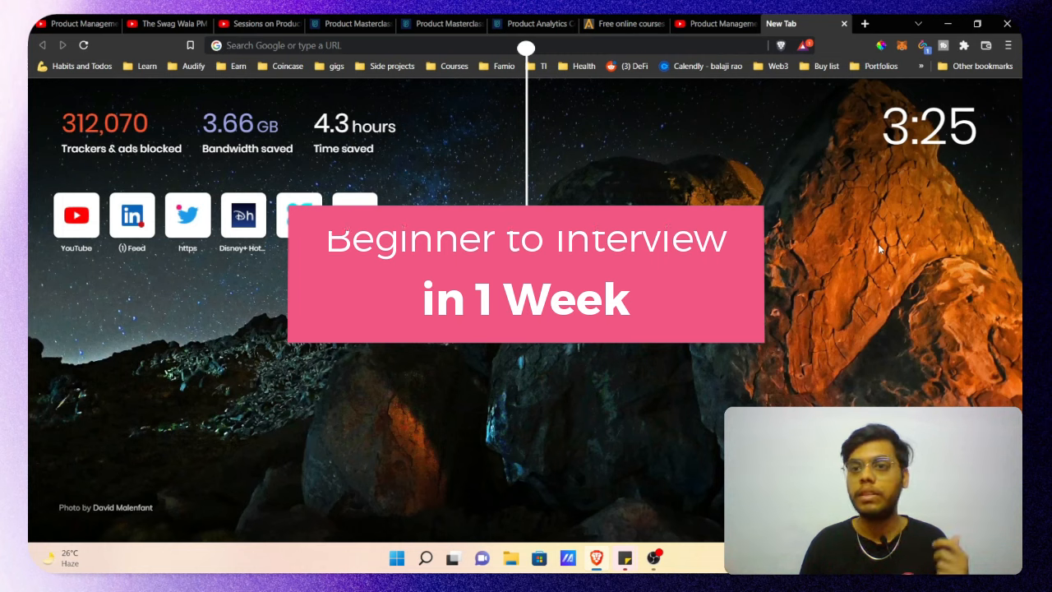
Step: Switch to the tab with King Sidharth's eight-video Product Management Course (Hindi) playlist
click(78, 23)
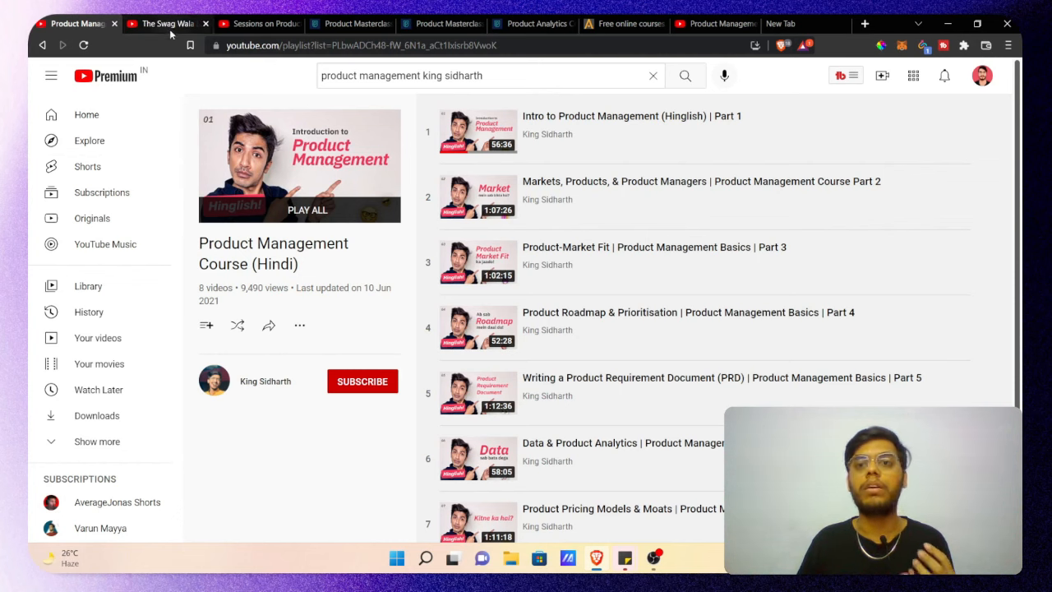
Step: Go to The Swag Wala PM channel tab and list its uploaded videos under VIDEOS
click(164, 23)
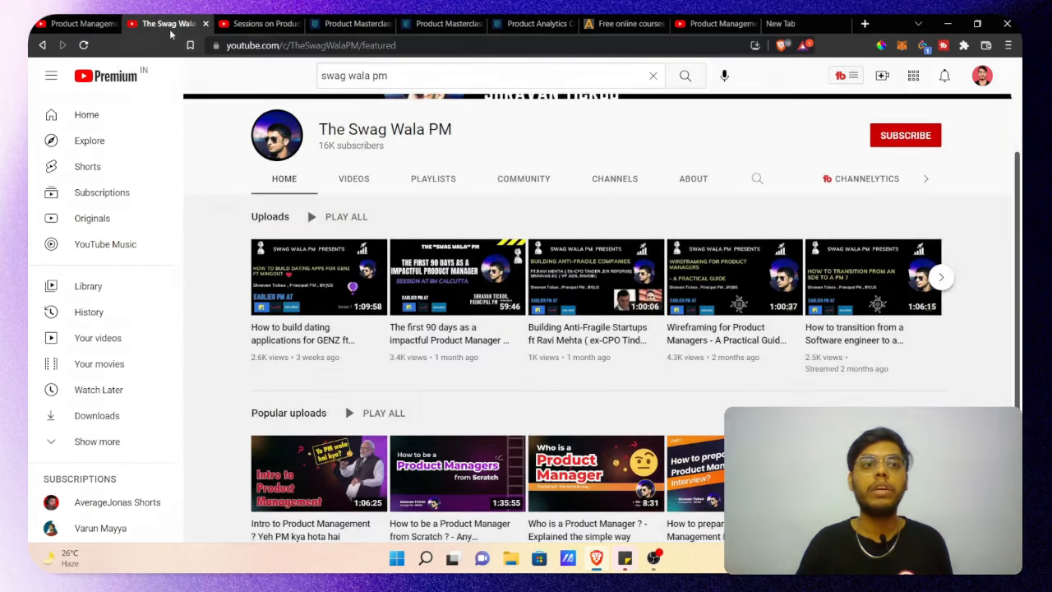
scroll(up, 3)
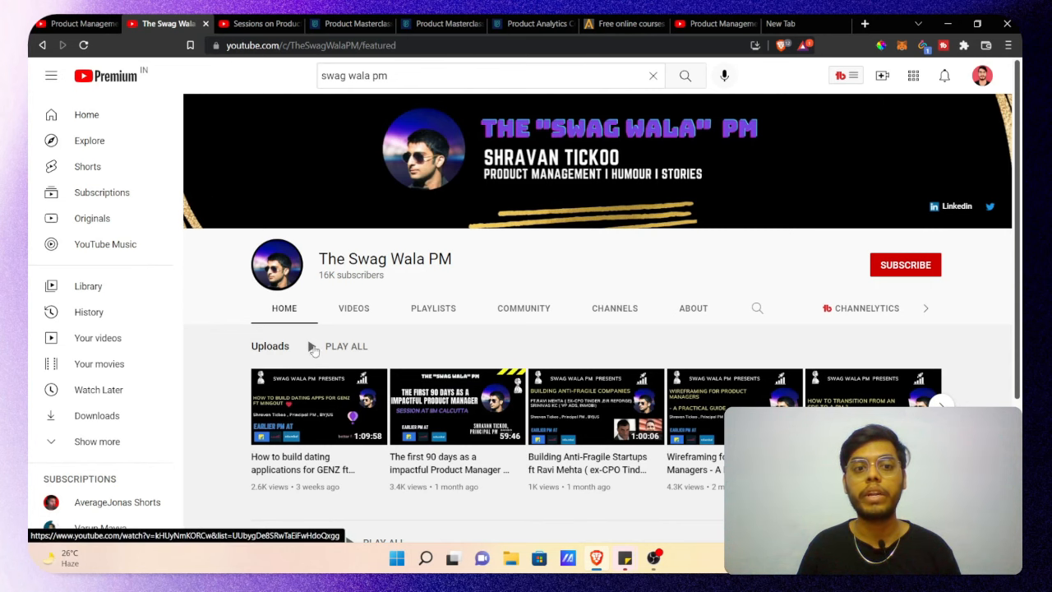
click(354, 309)
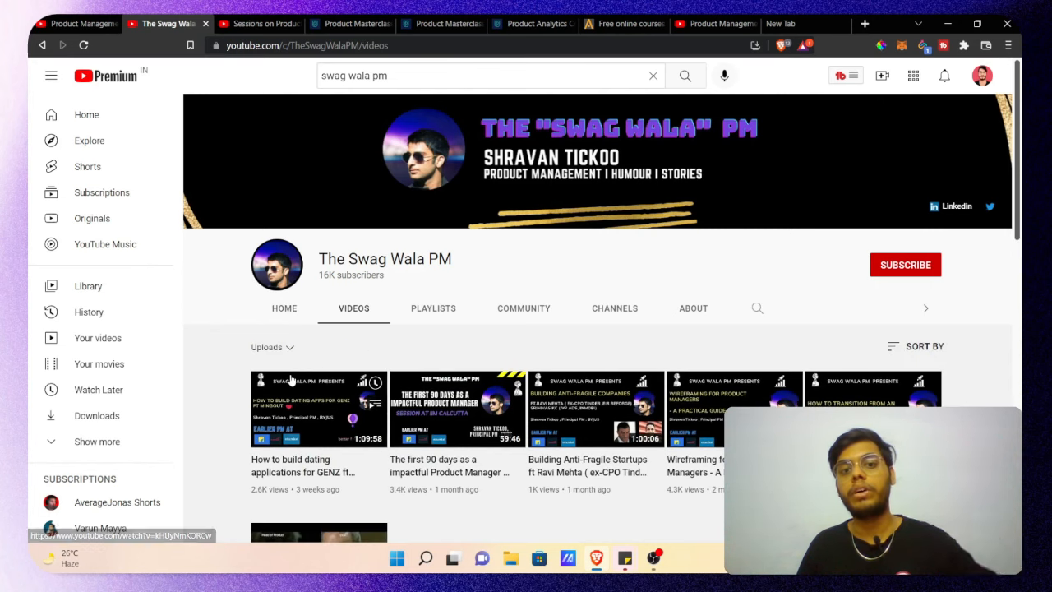
scroll(down, 3)
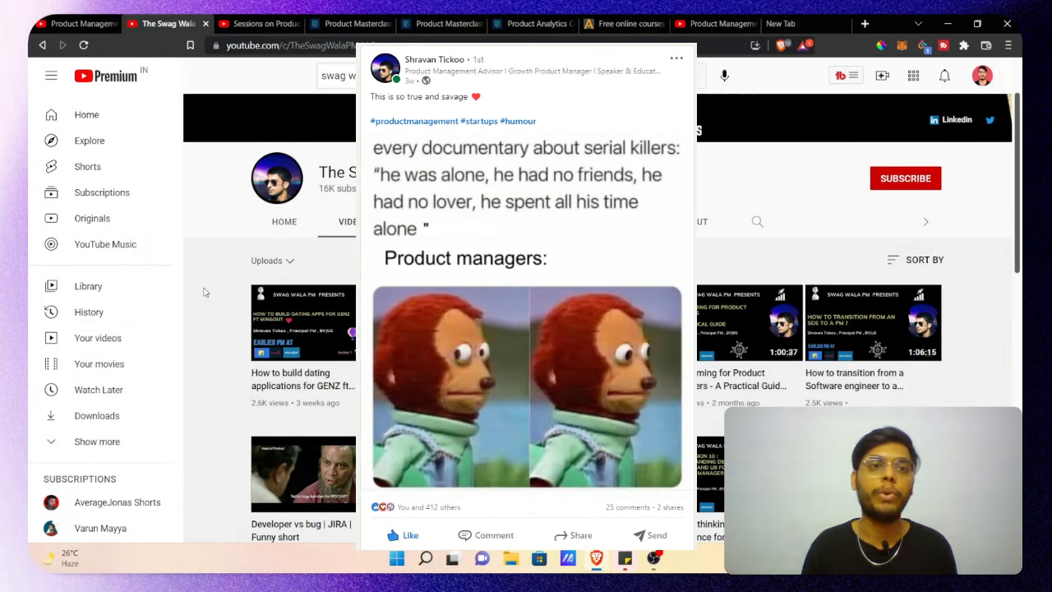
Step: View the 16-video Sessions on Product Management playlist, then the Product Masterclass tab
click(259, 23)
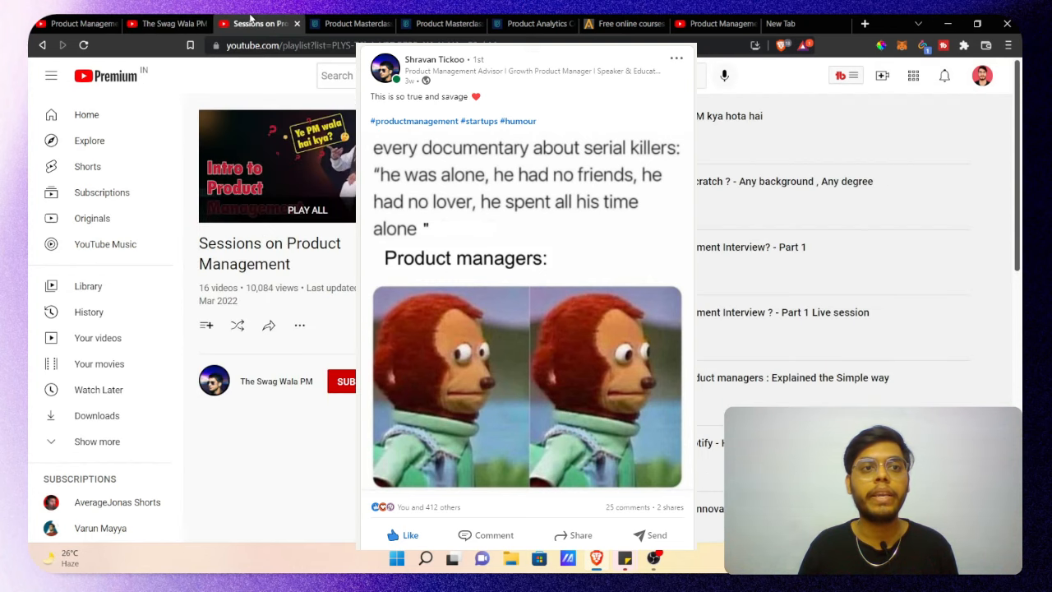
mouse_move(296, 424)
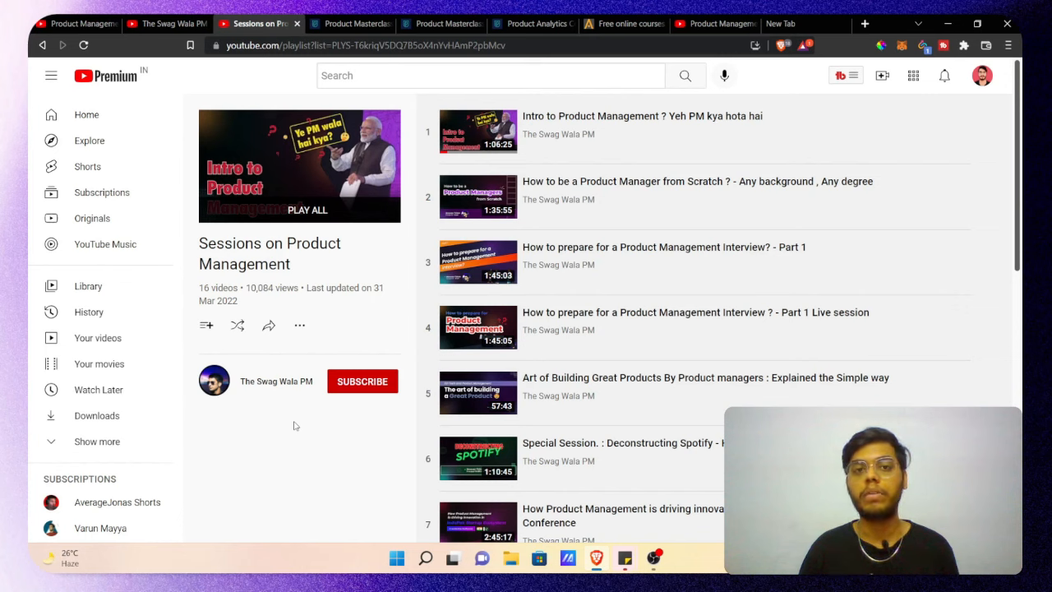
mouse_move(312, 117)
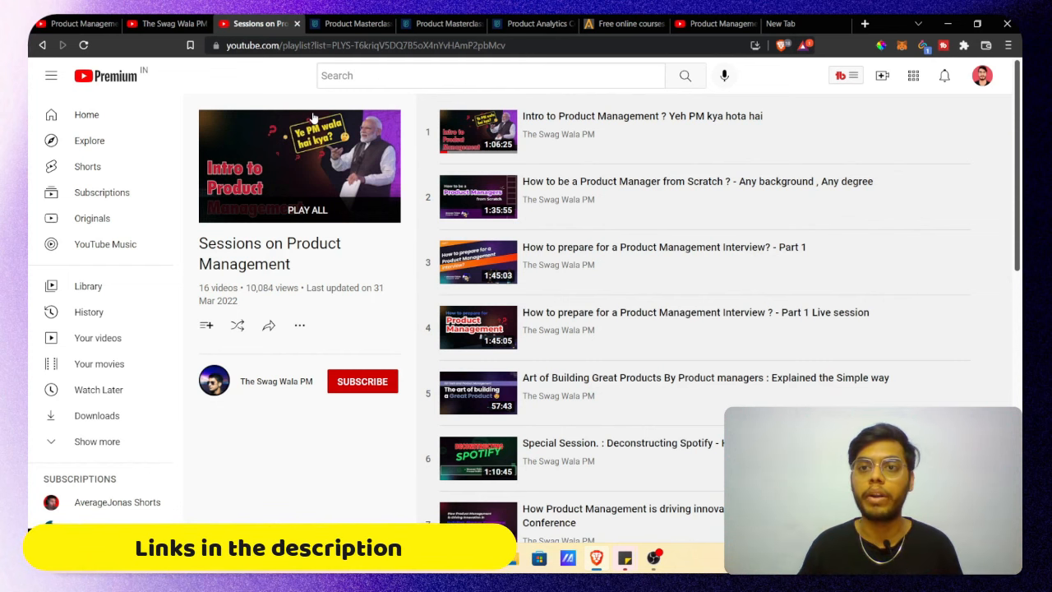
click(351, 23)
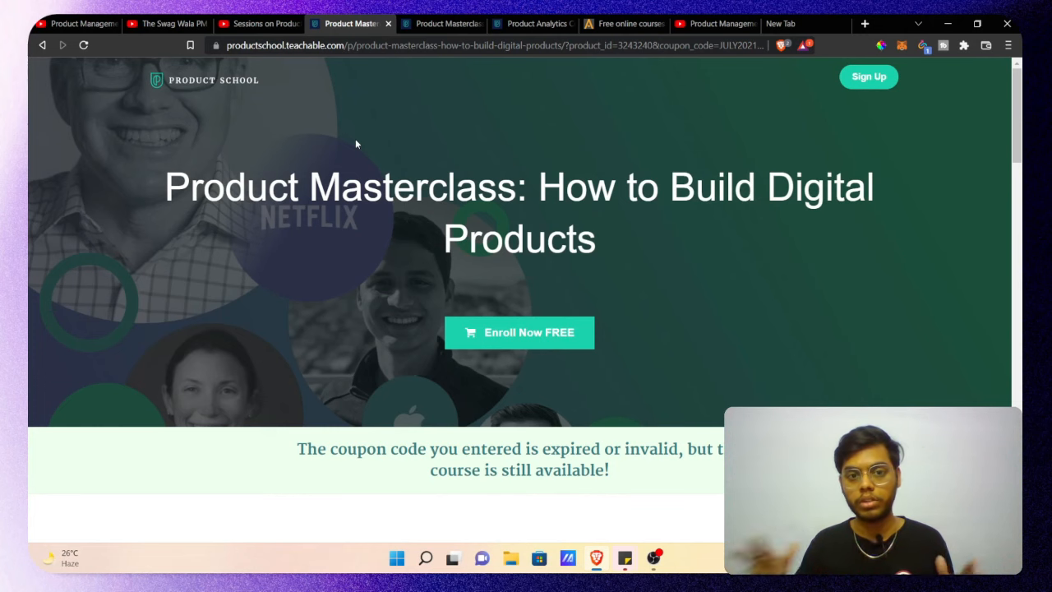
Step: Scroll the How to Build Digital Products page to its seven-lesson Course Curriculum
scroll(down, 3)
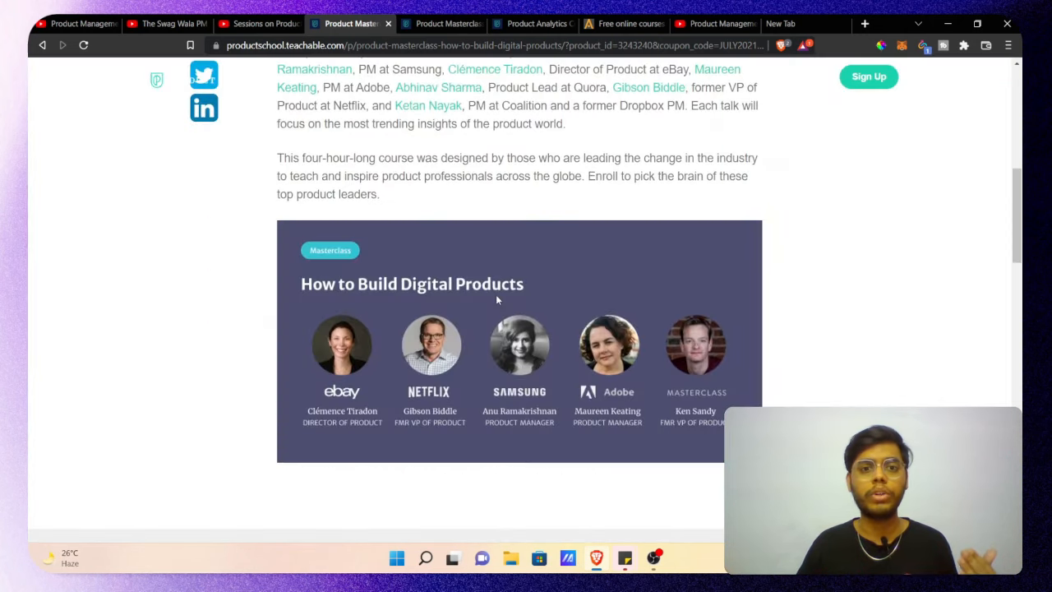
scroll(down, 3)
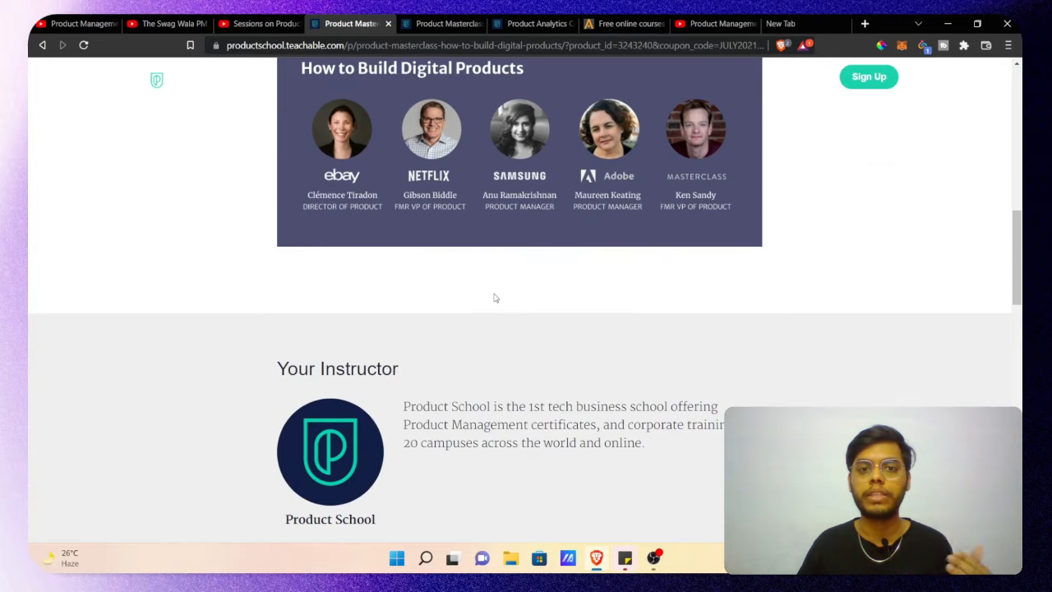
scroll(up, 3)
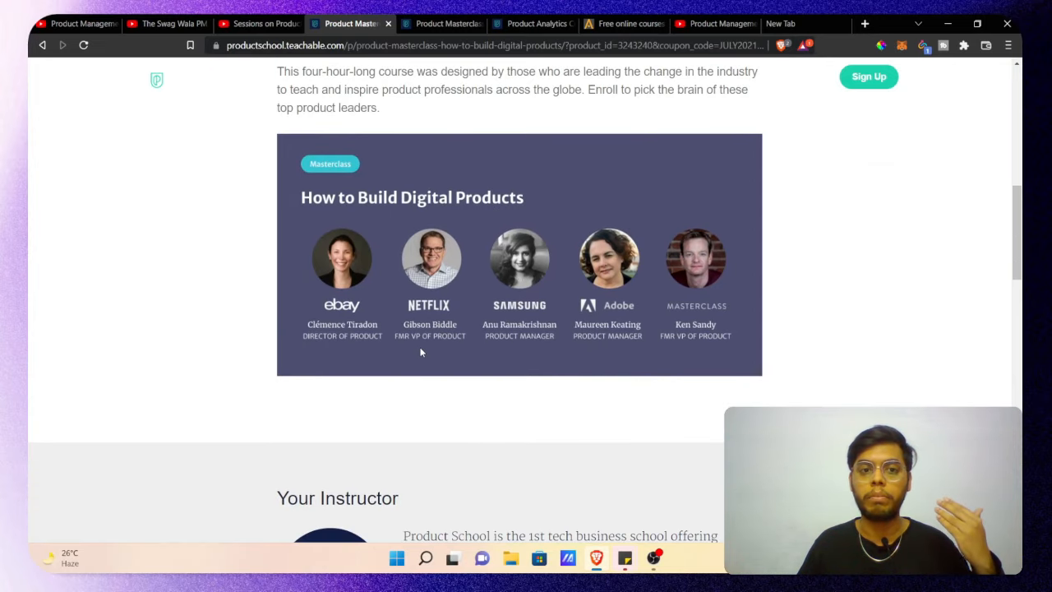
scroll(down, 3)
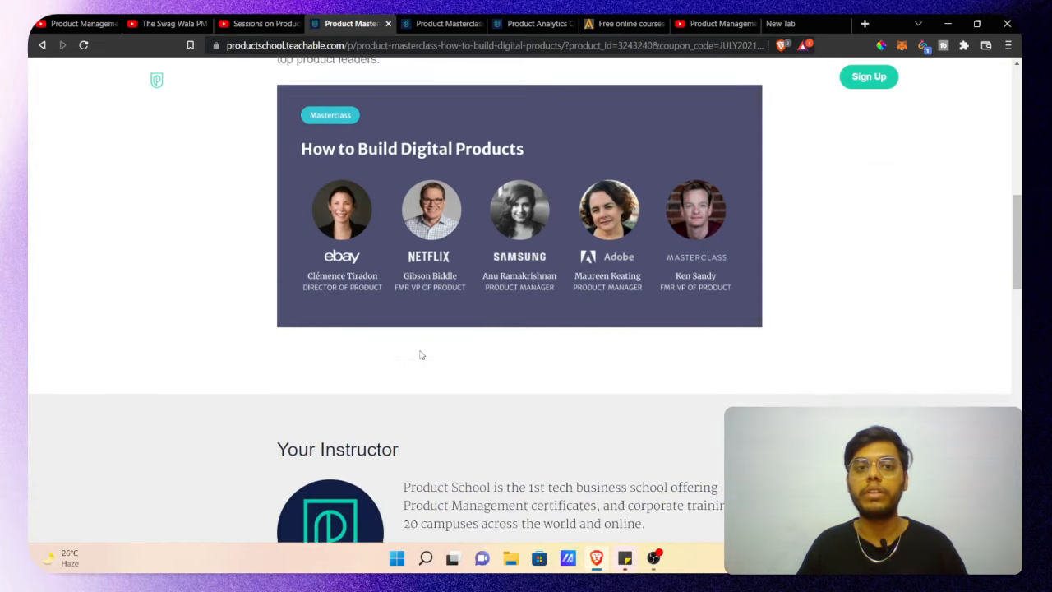
scroll(down, 3)
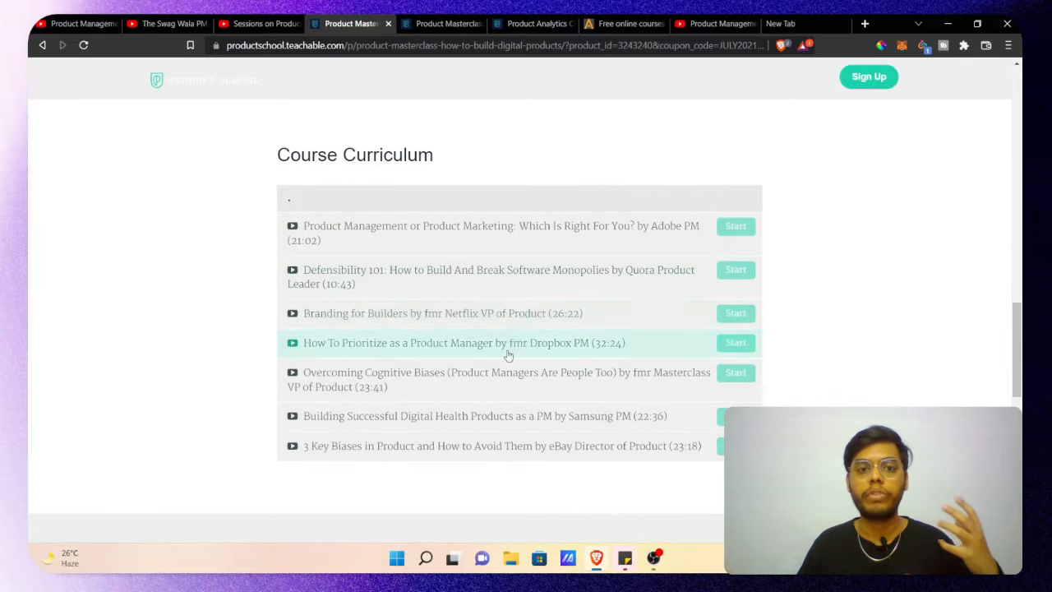
mouse_move(549, 317)
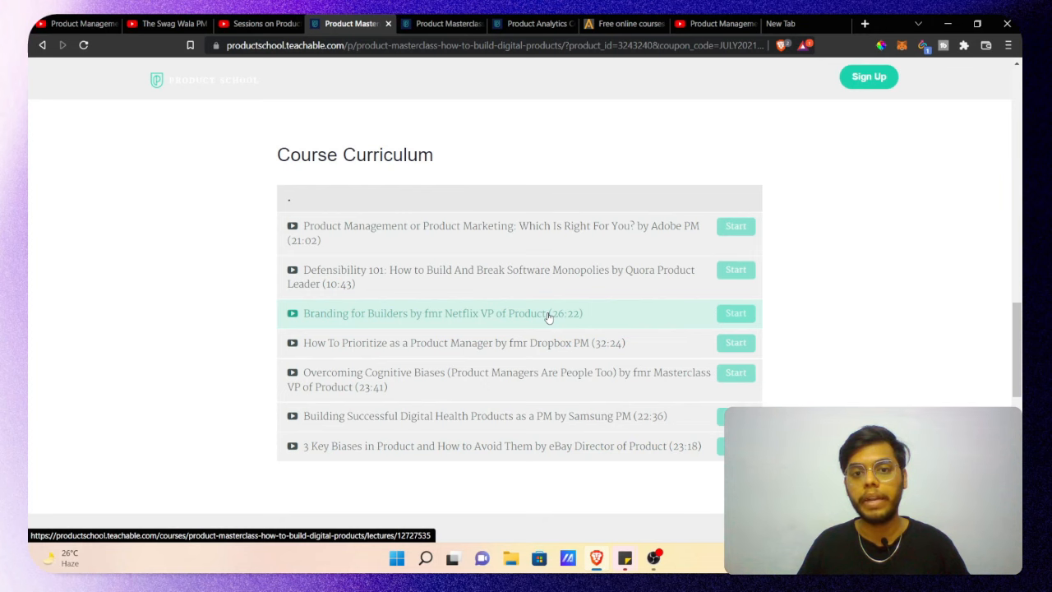
scroll(down, 3)
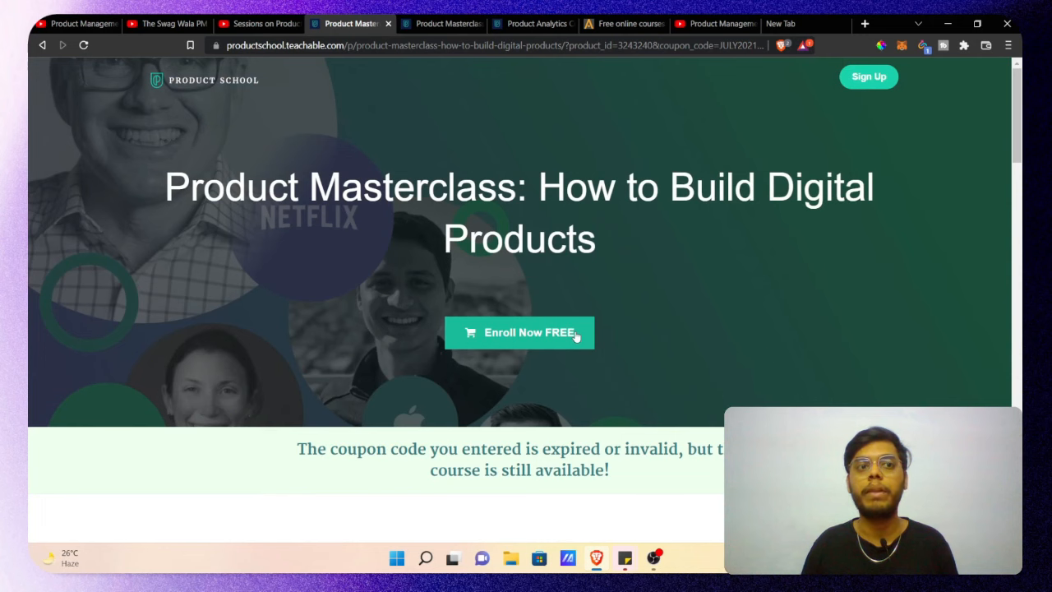
scroll(down, 3)
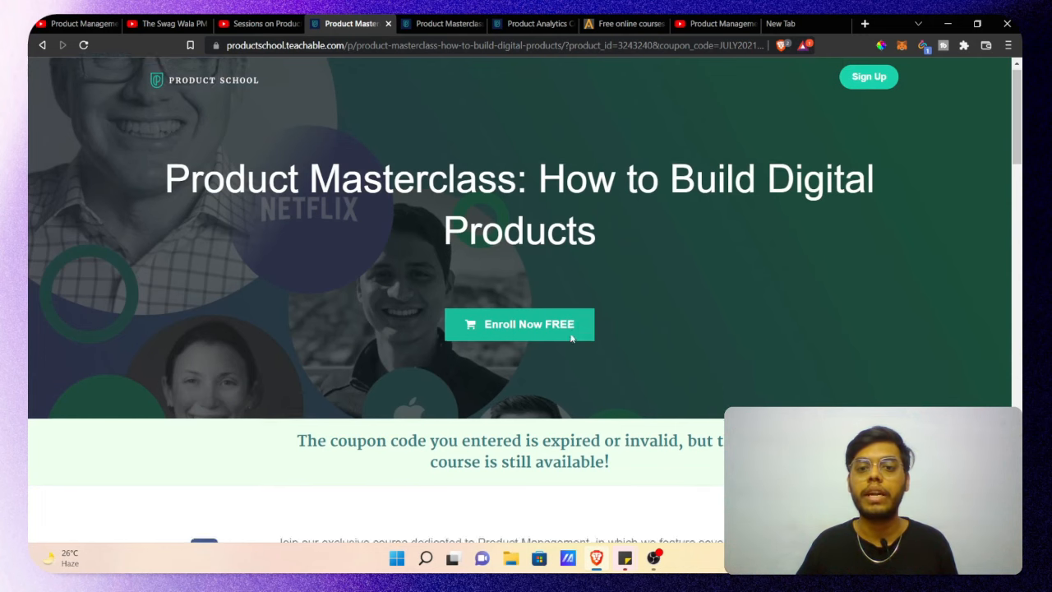
scroll(down, 3)
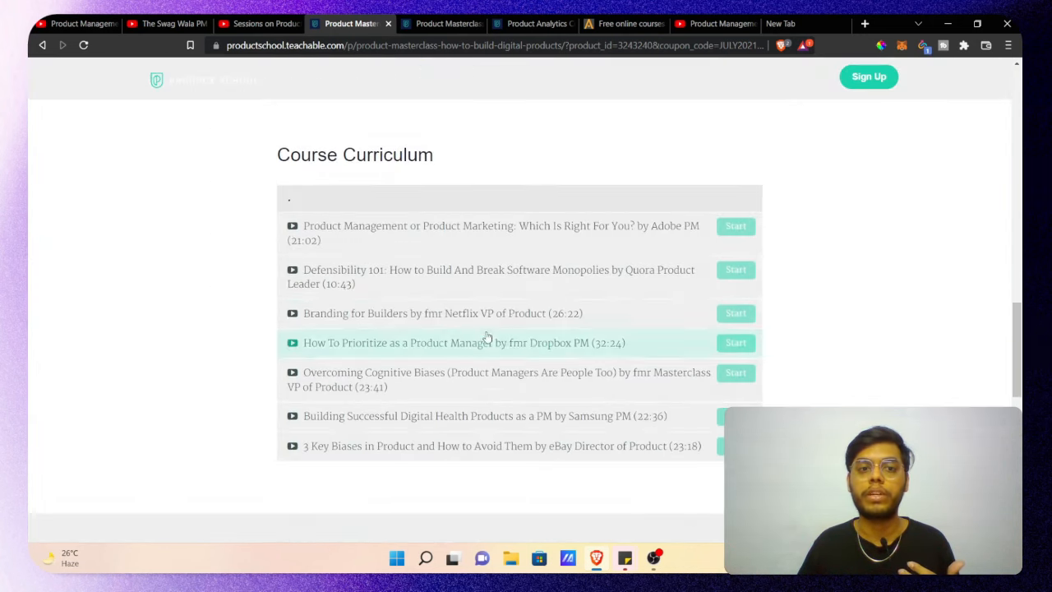
mouse_move(505, 277)
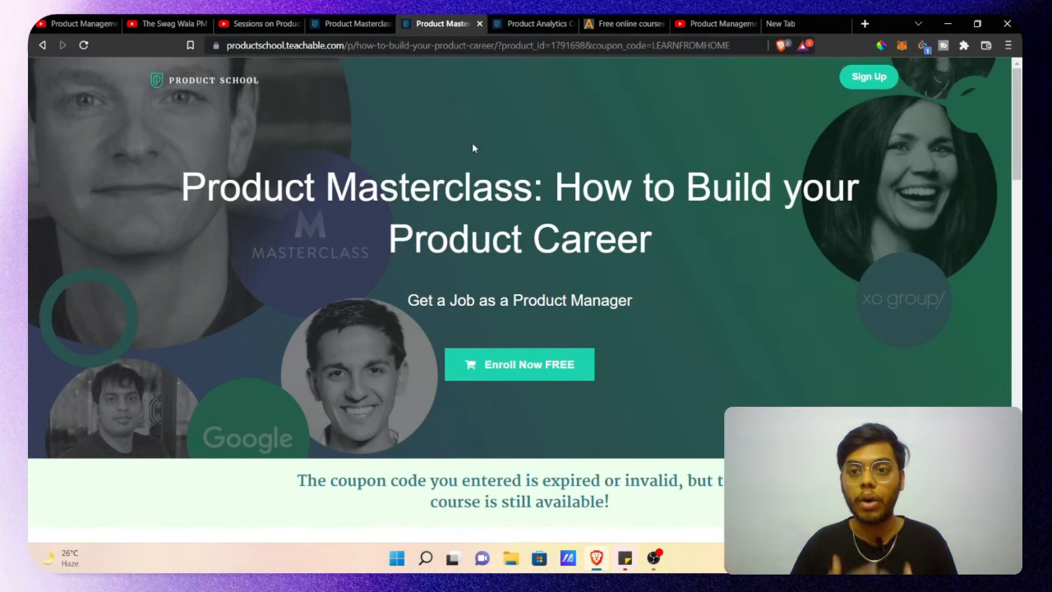
Step: Scroll through the How to Build your Product Career description and graduation certificate
scroll(down, 3)
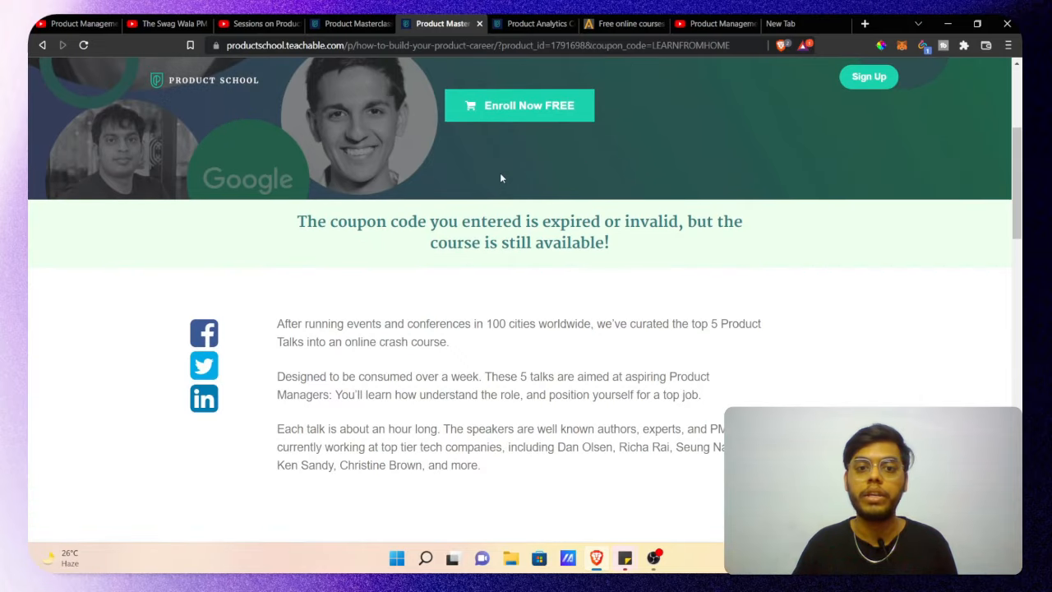
scroll(down, 3)
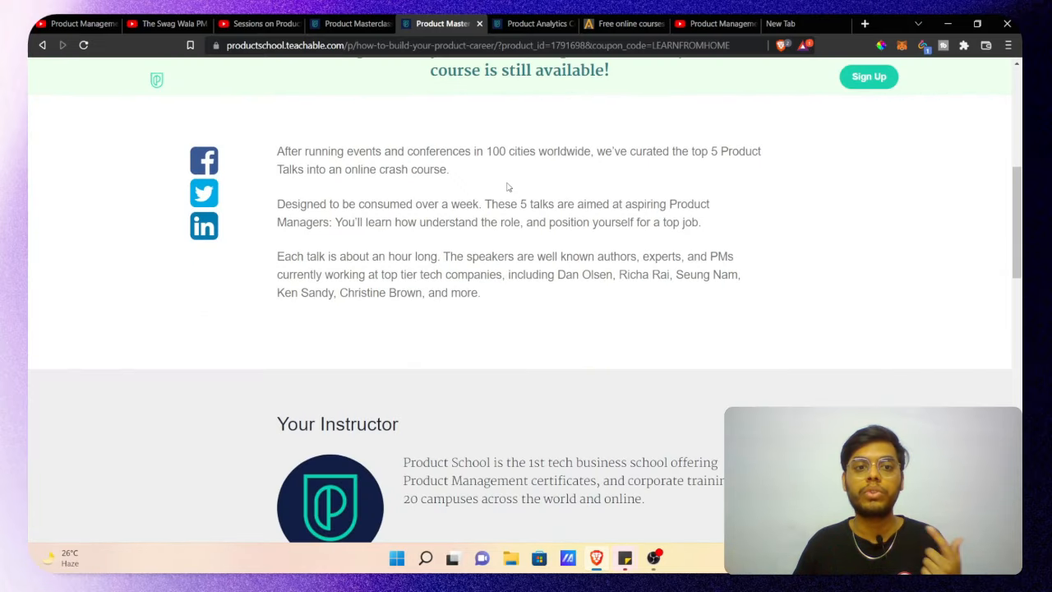
scroll(down, 3)
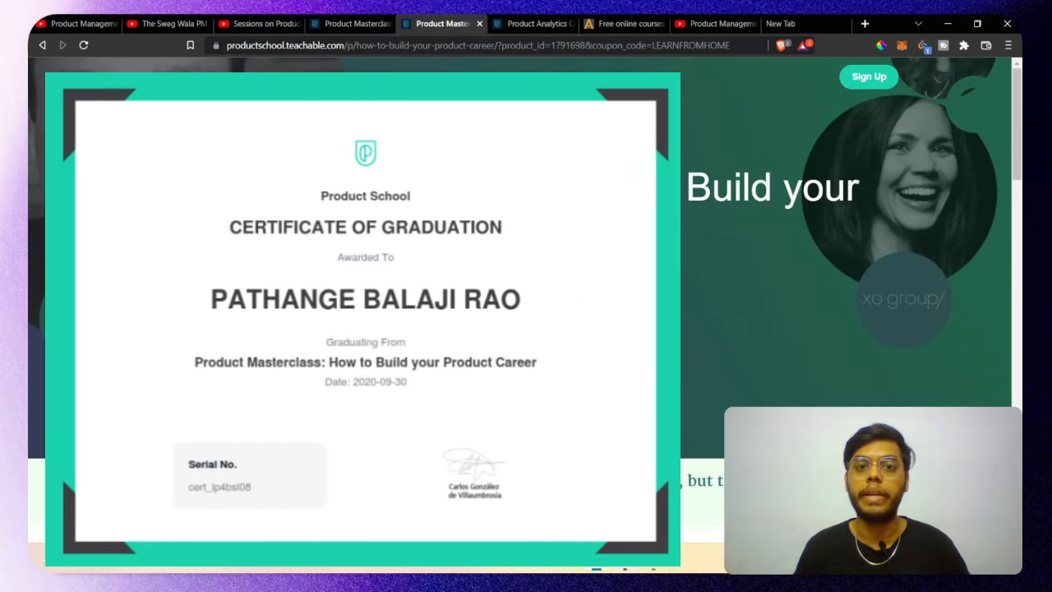
click(532, 23)
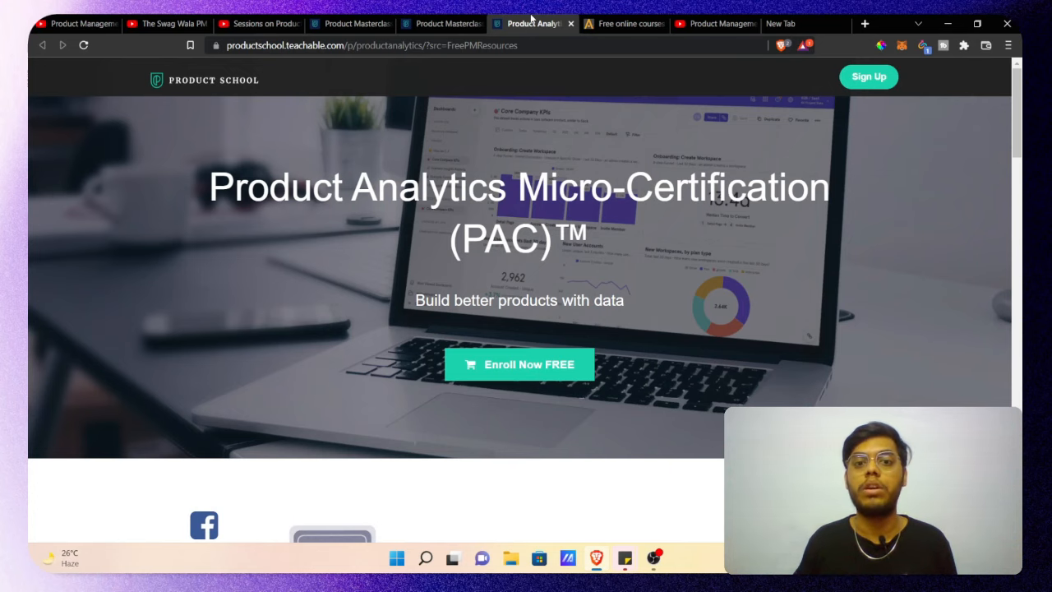
Step: Review the PAC page's Mixpanel partnership, instructor and FAQs, then switch to Gymnasium
scroll(down, 3)
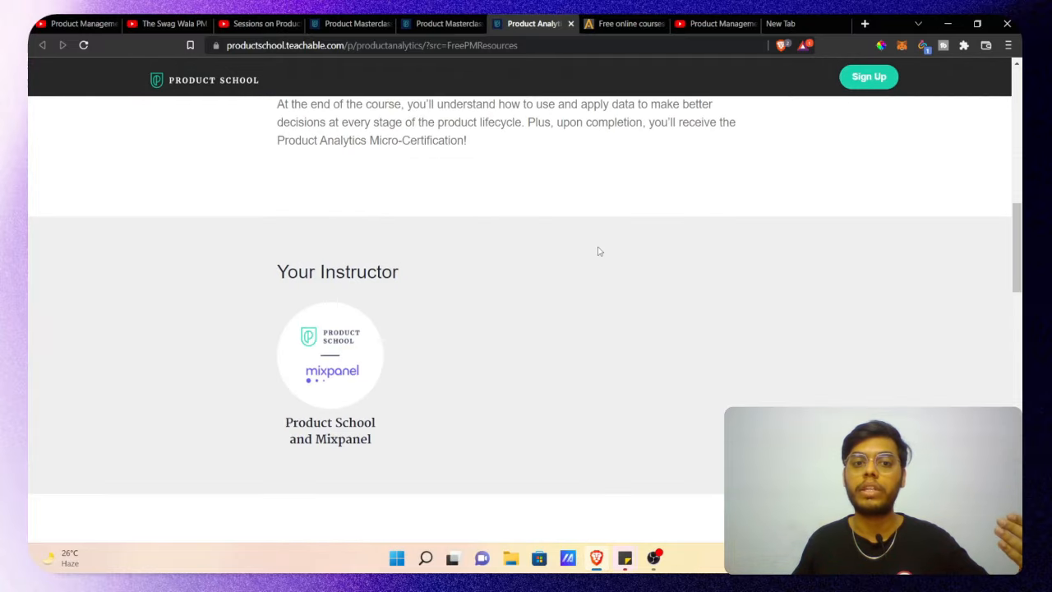
scroll(down, 3)
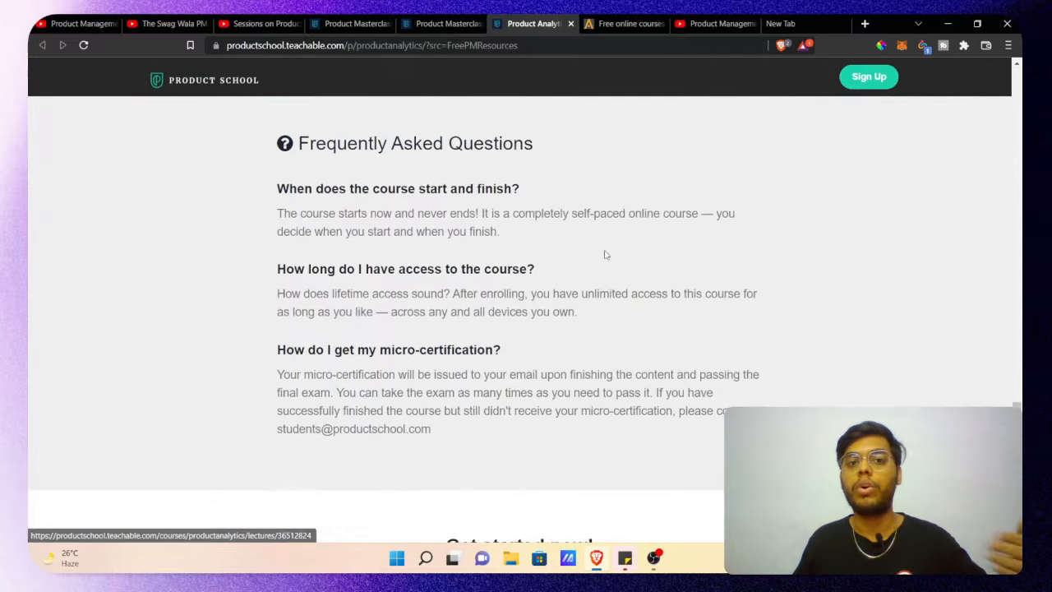
scroll(up, 3)
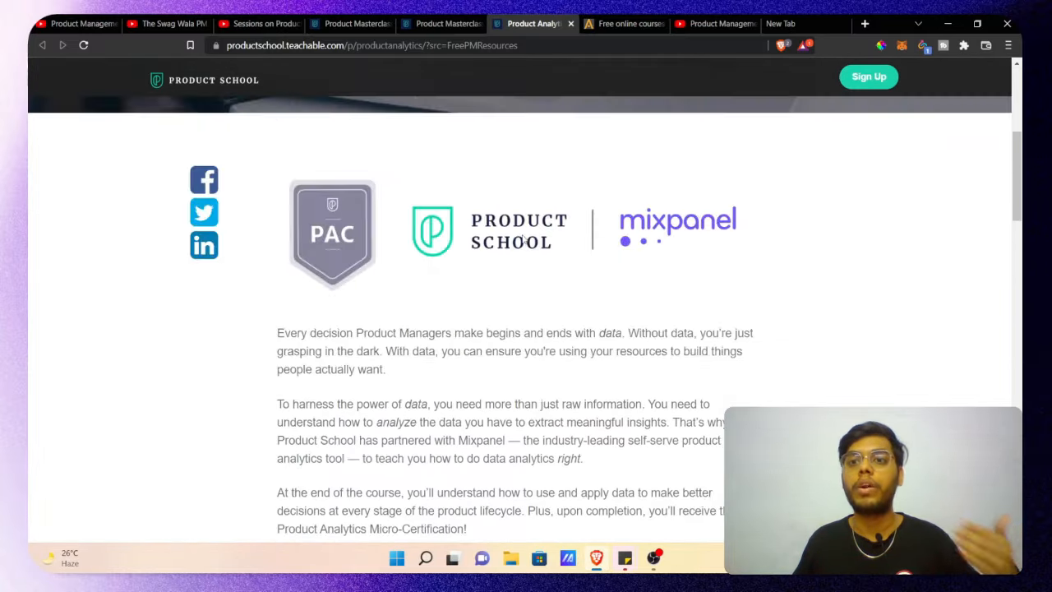
scroll(up, 3)
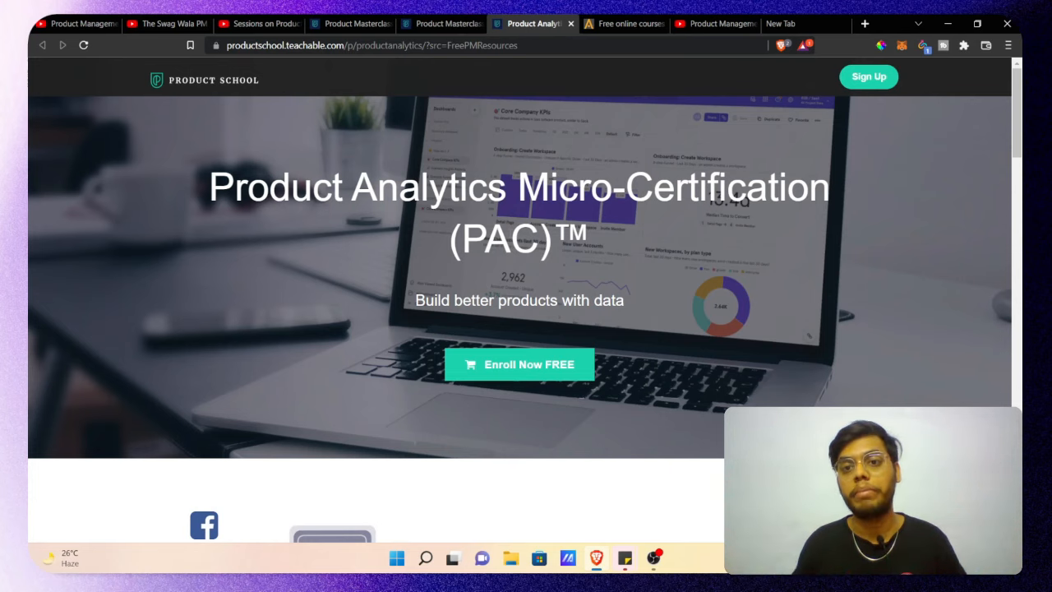
mouse_move(552, 217)
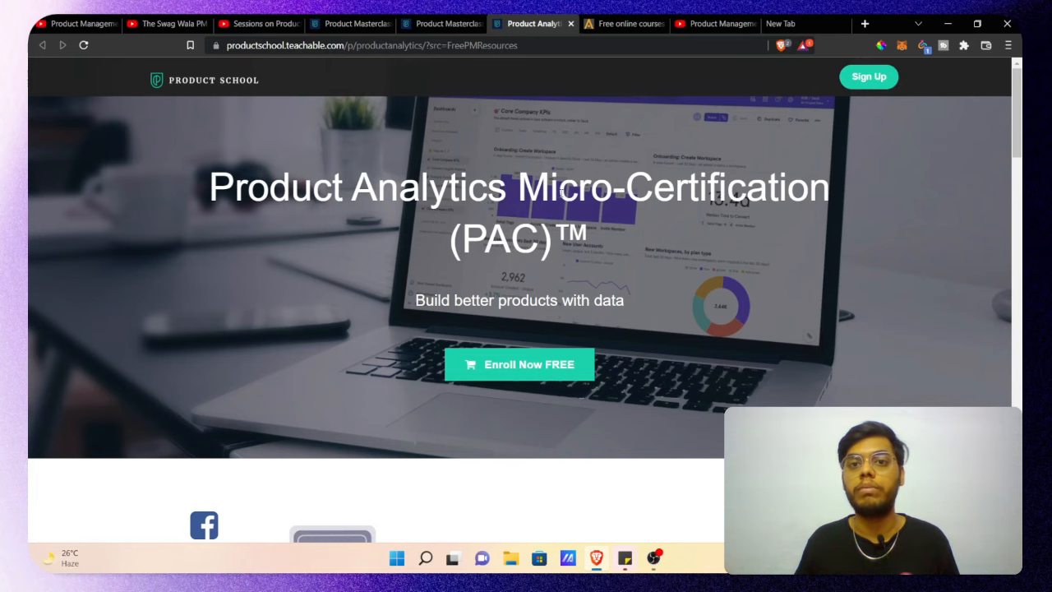
click(623, 23)
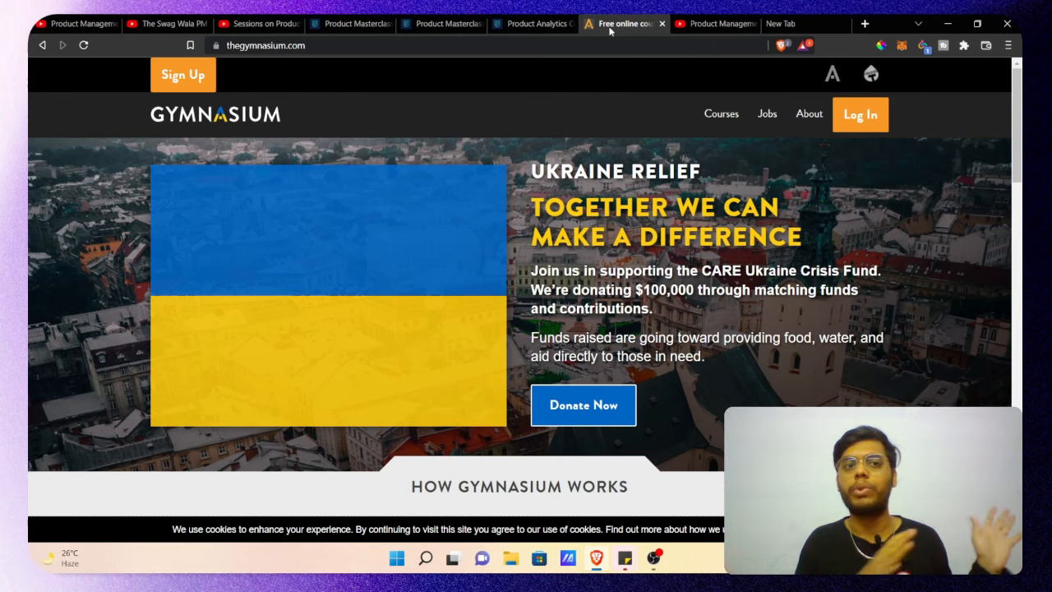
Step: Scroll past Gymnasium's Featured Courses, including Design Systems for Product Managers
scroll(down, 3)
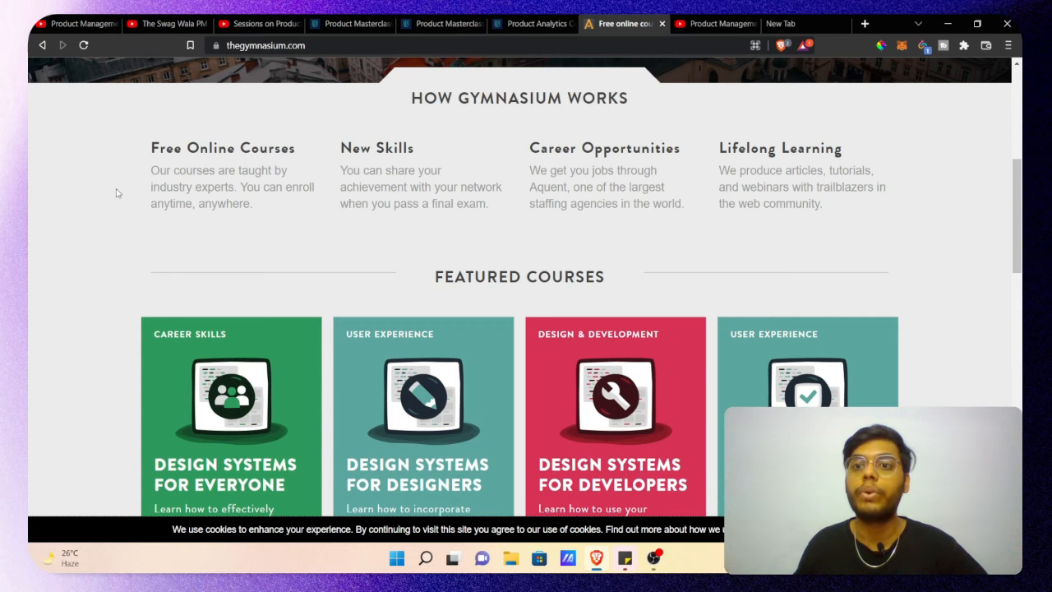
scroll(down, 3)
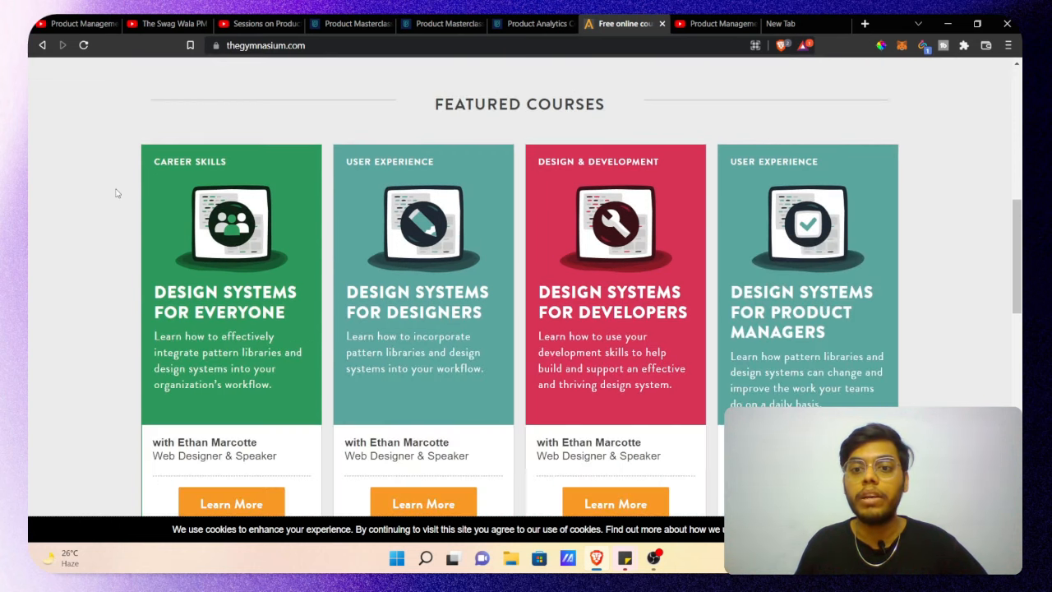
mouse_move(802, 297)
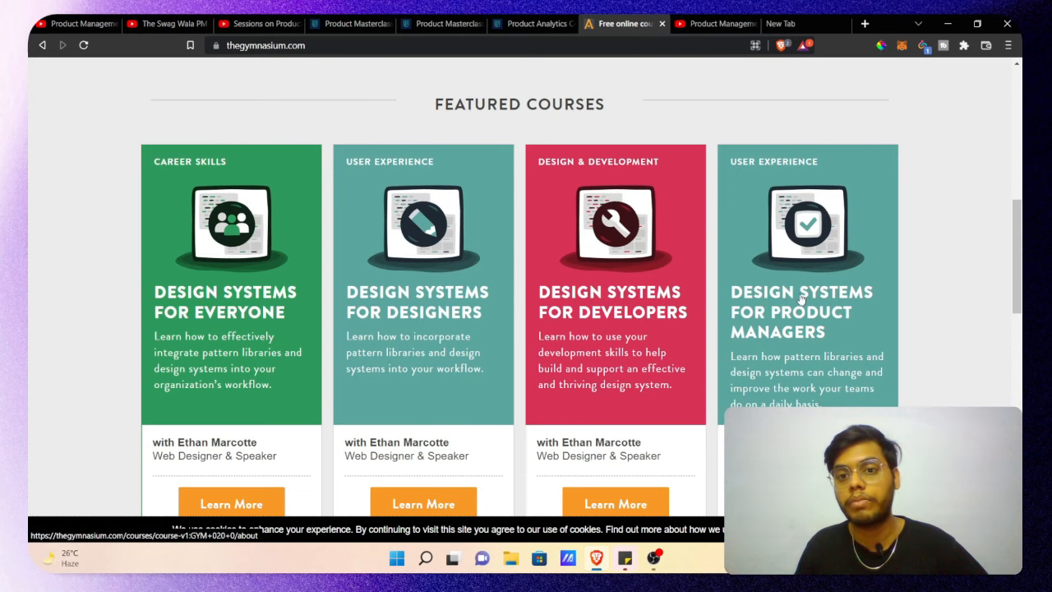
mouse_move(765, 312)
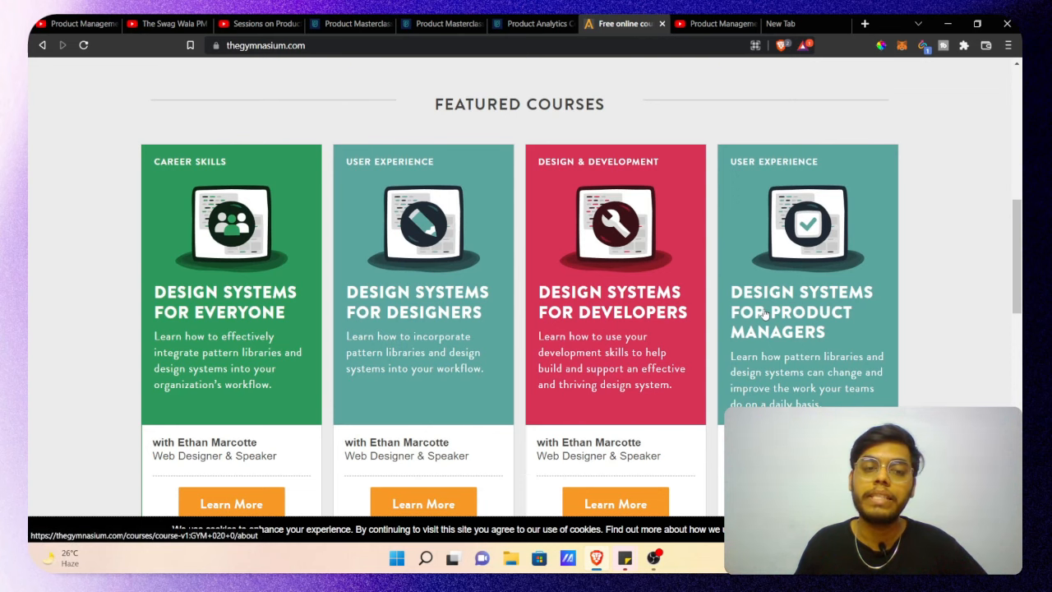
scroll(down, 3)
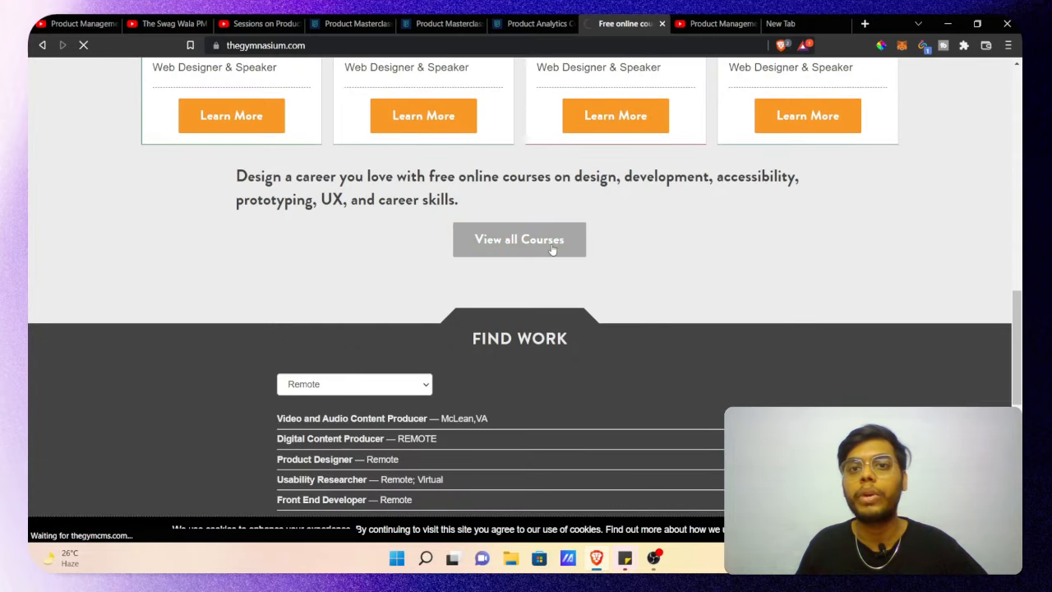
Step: Load Gymnasium's /courses catalogue via View all Courses, showing Responsive Web Design Fundamentals
click(519, 240)
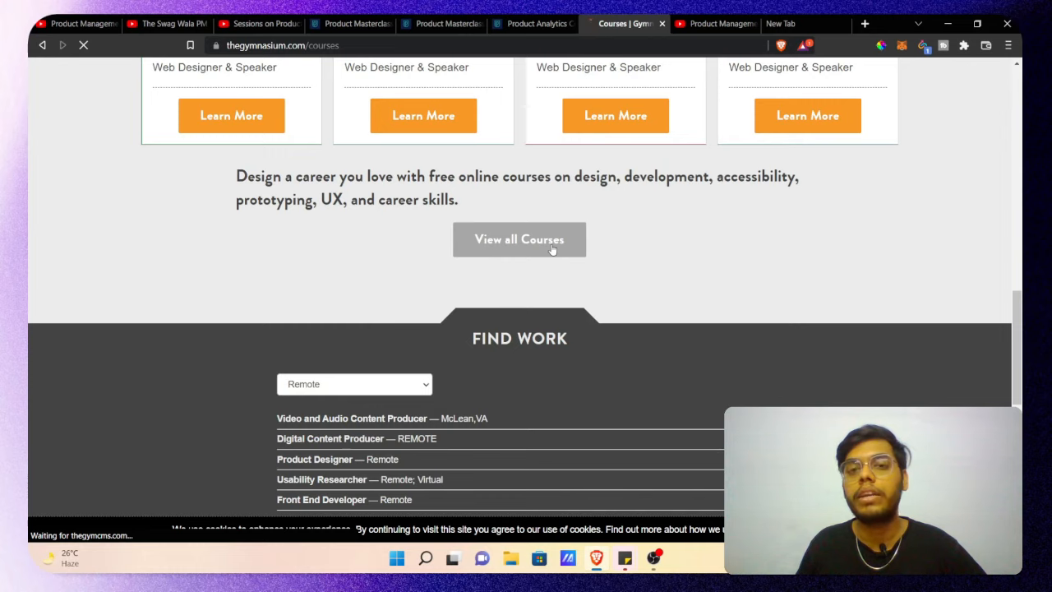
click(518, 240)
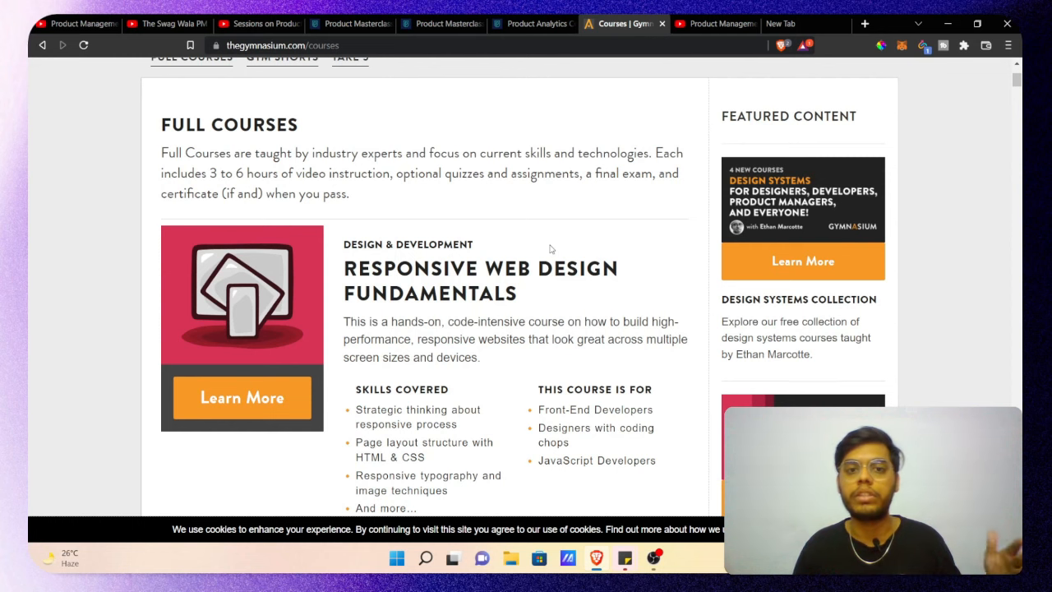
Step: Scroll the catalogue through Full Courses down to Defeating Busy and the Take 5 section
scroll(down, 3)
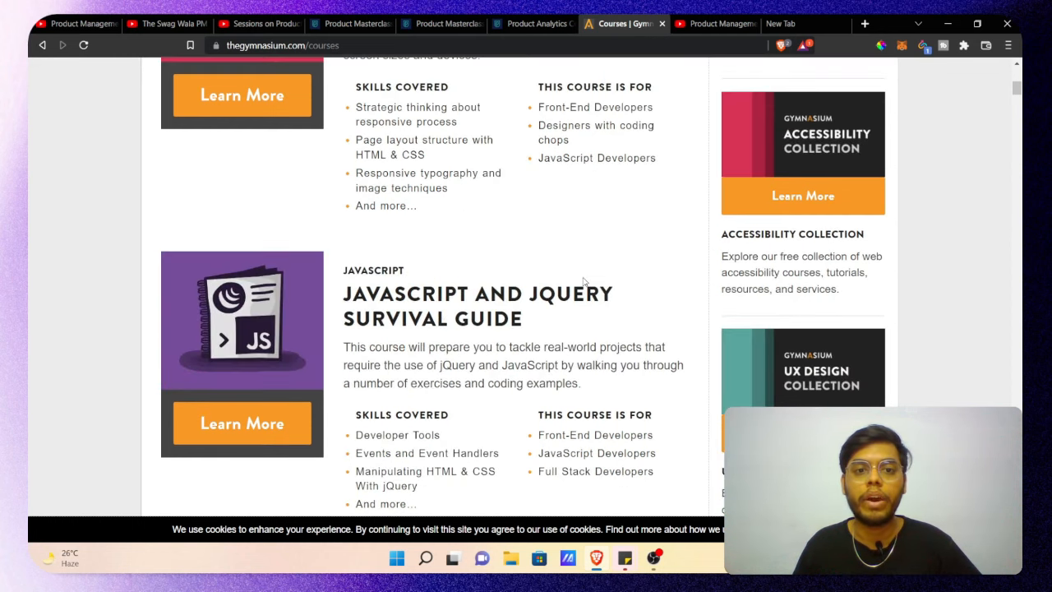
scroll(down, 3)
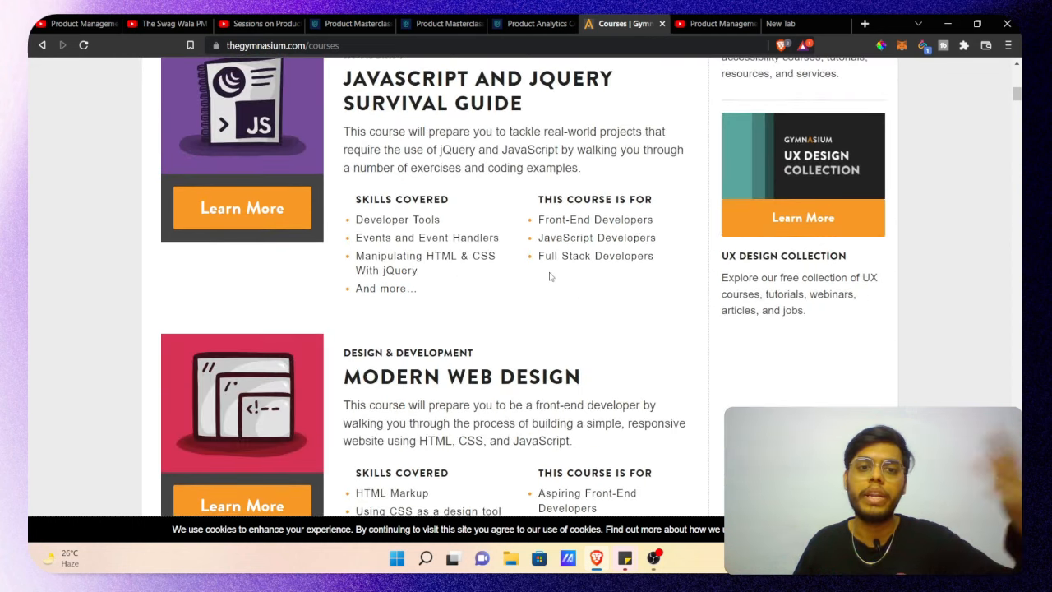
scroll(down, 3)
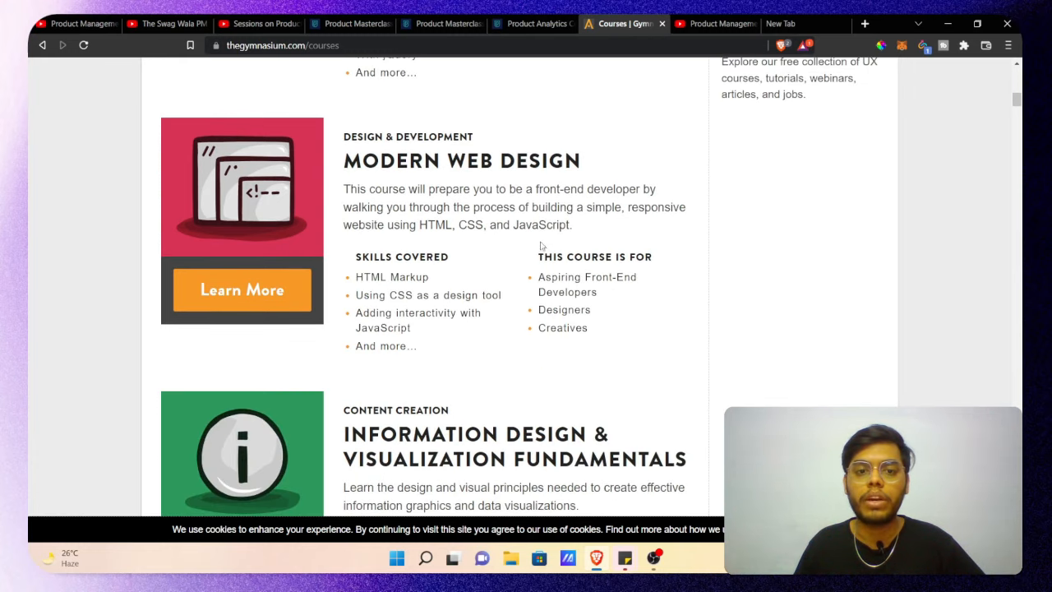
scroll(down, 3)
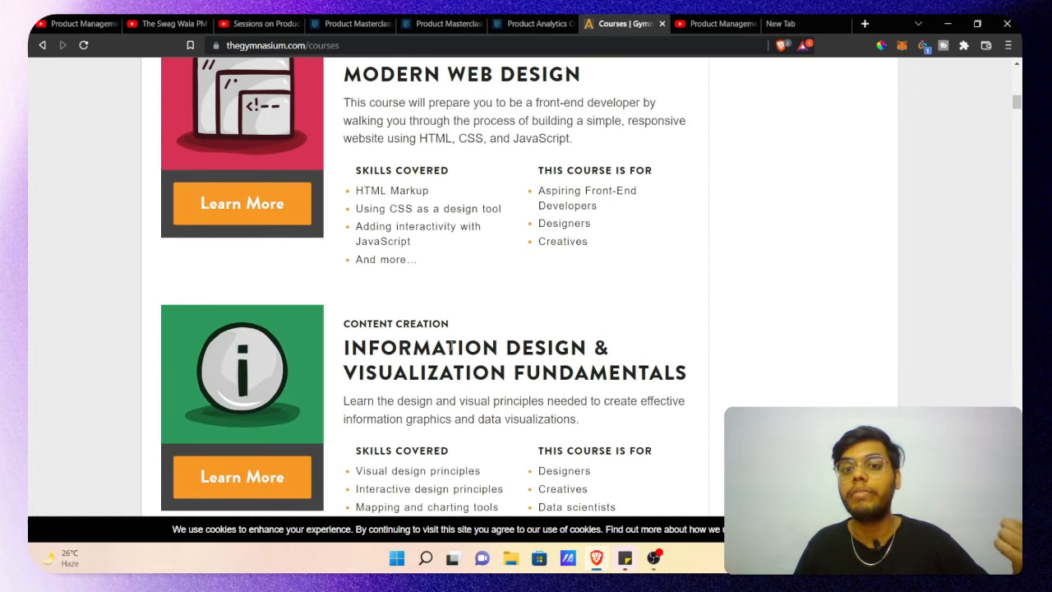
scroll(down, 3)
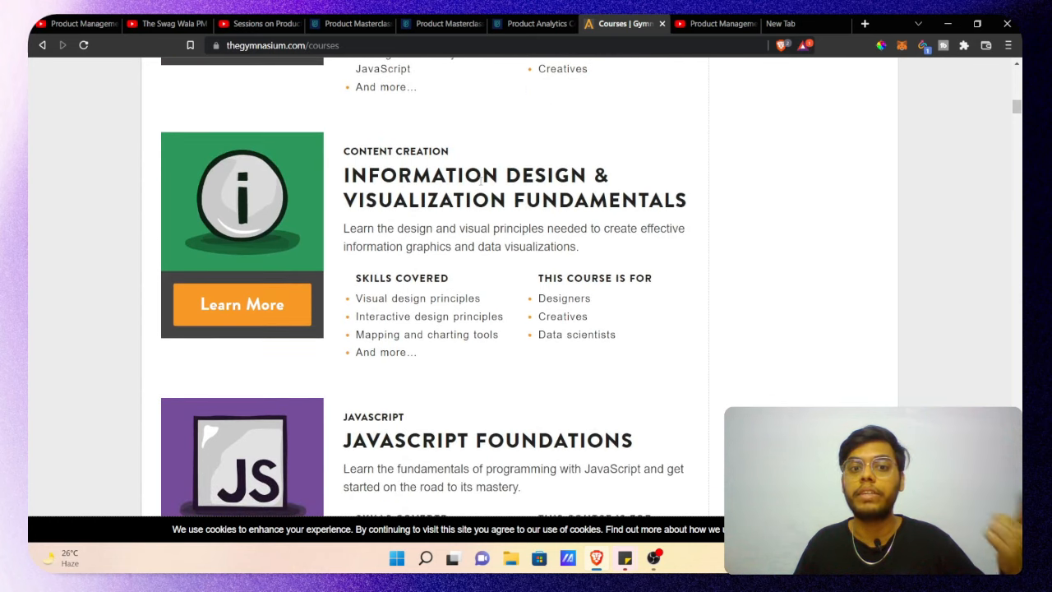
scroll(down, 3)
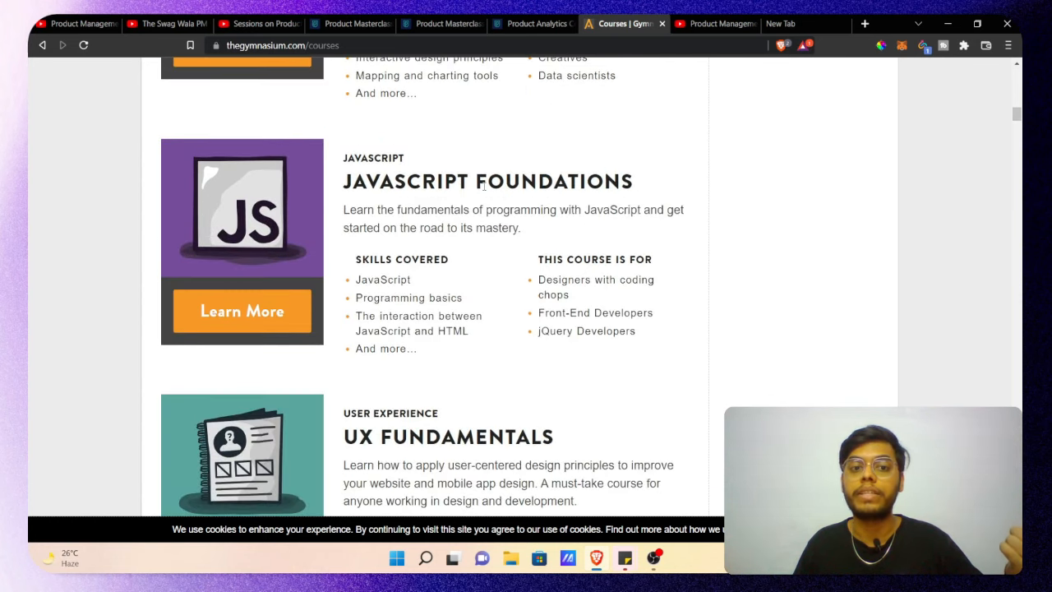
scroll(down, 3)
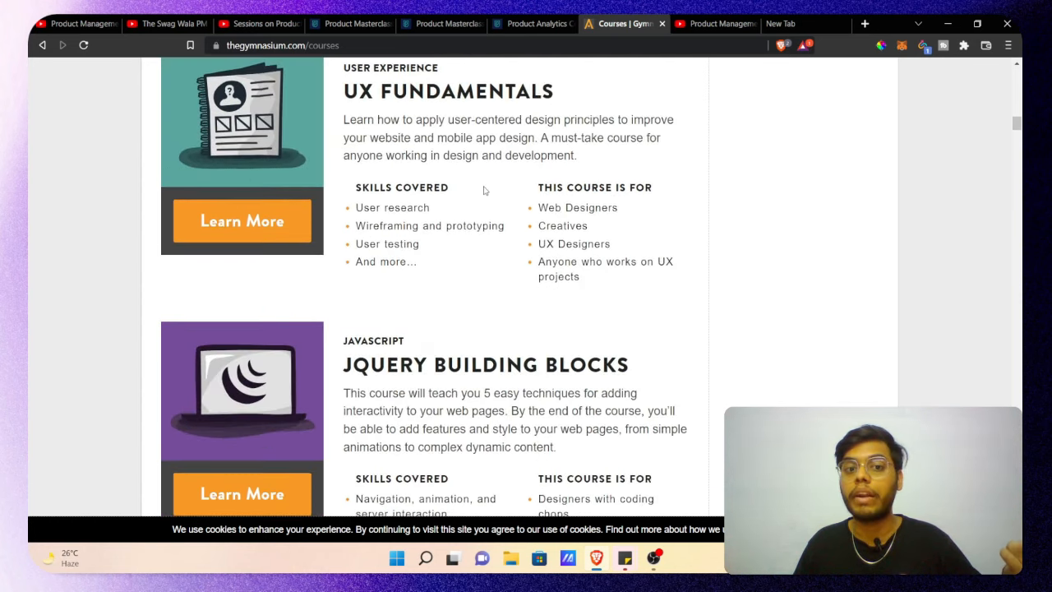
scroll(down, 3)
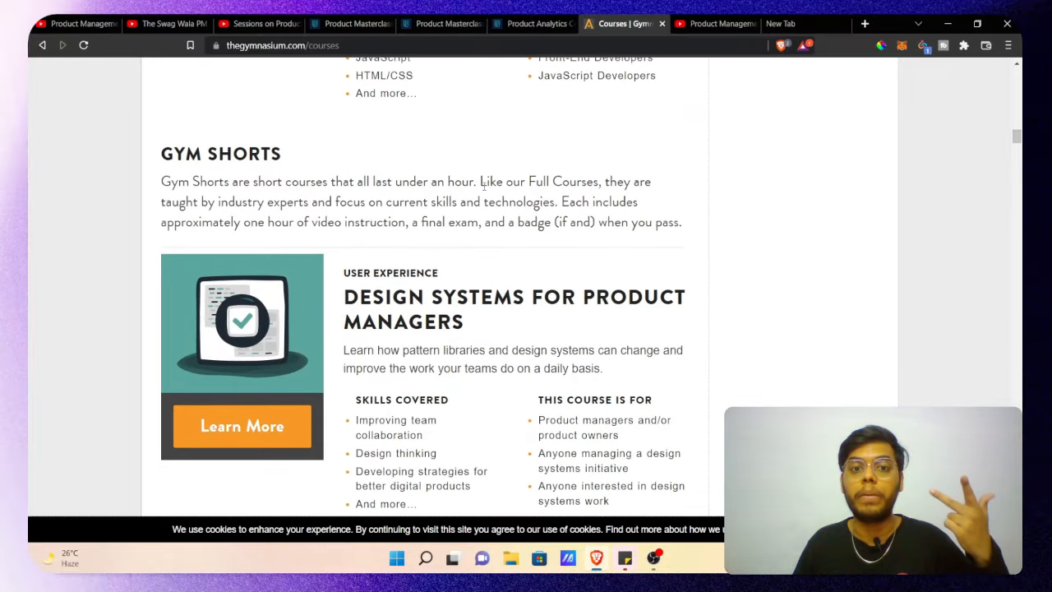
scroll(down, 3)
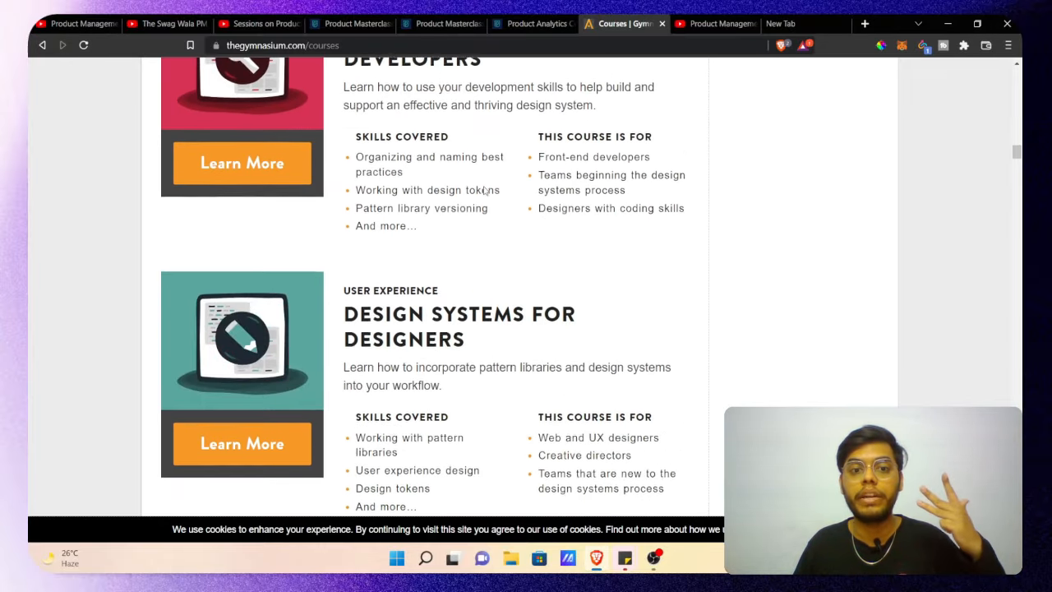
scroll(down, 3)
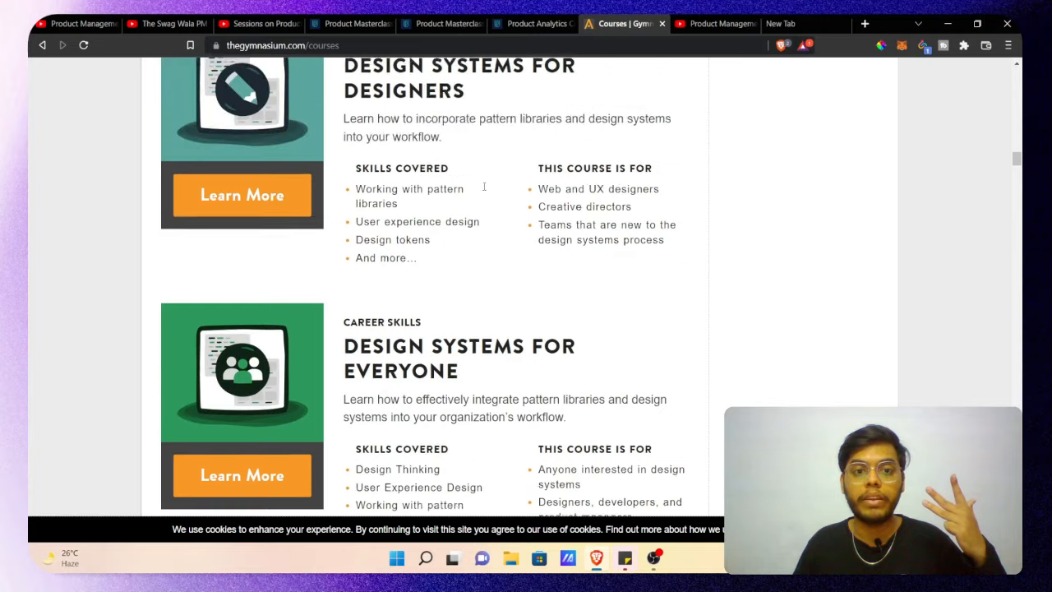
scroll(down, 3)
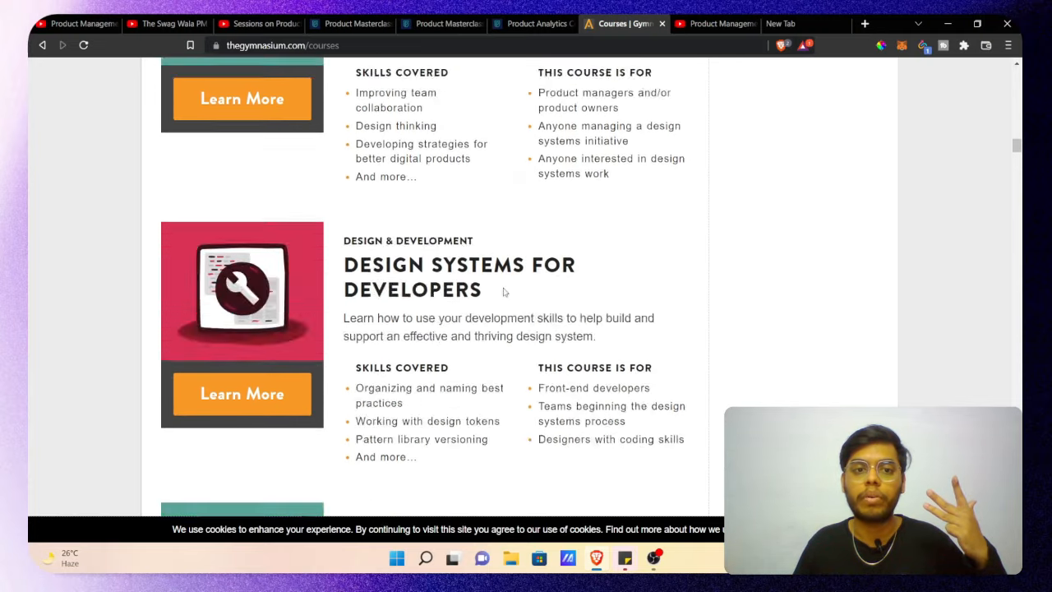
scroll(down, 3)
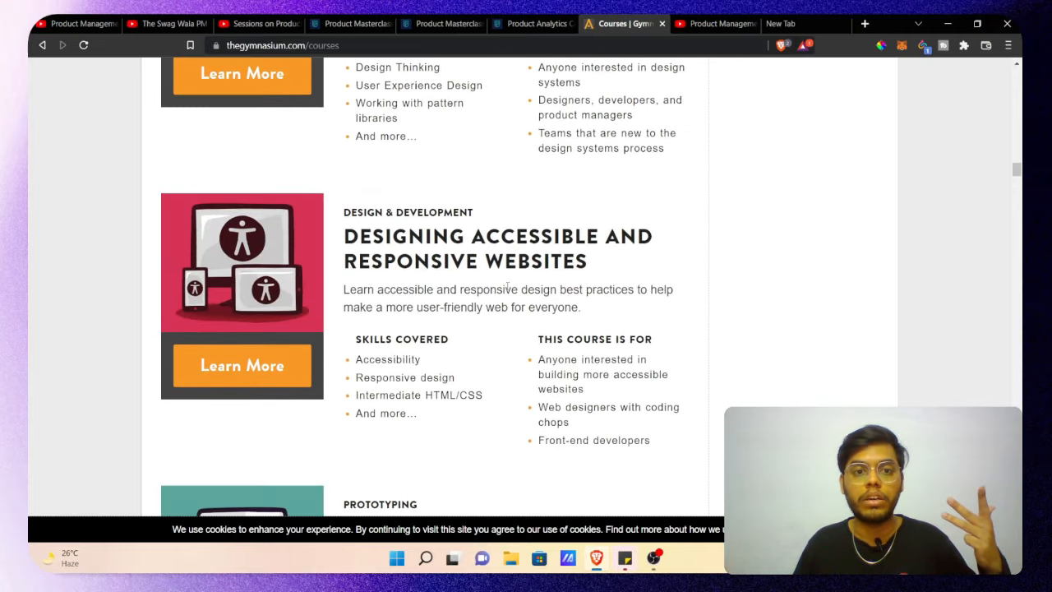
scroll(down, 3)
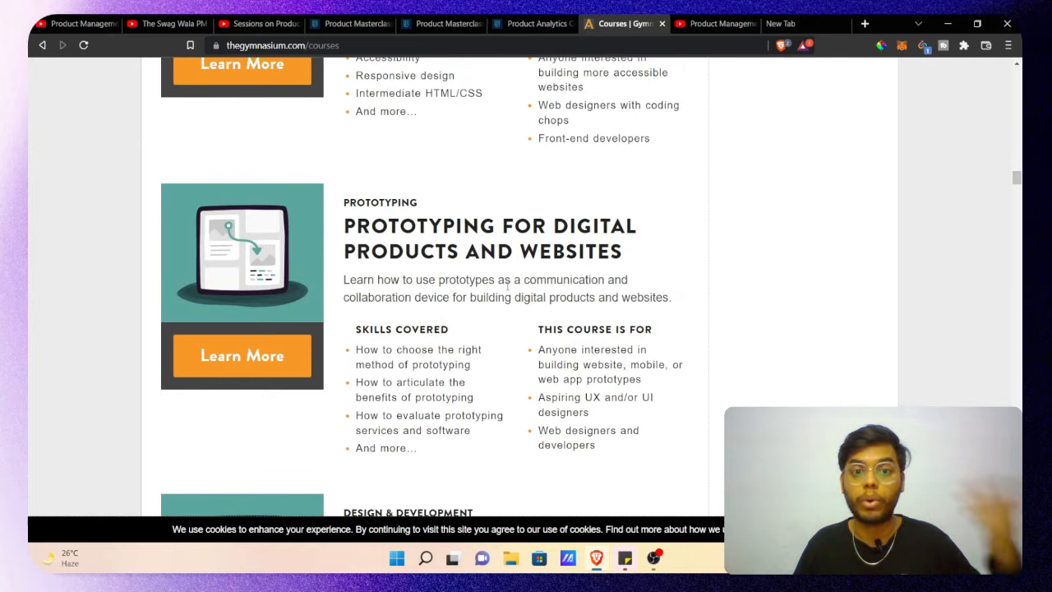
scroll(down, 3)
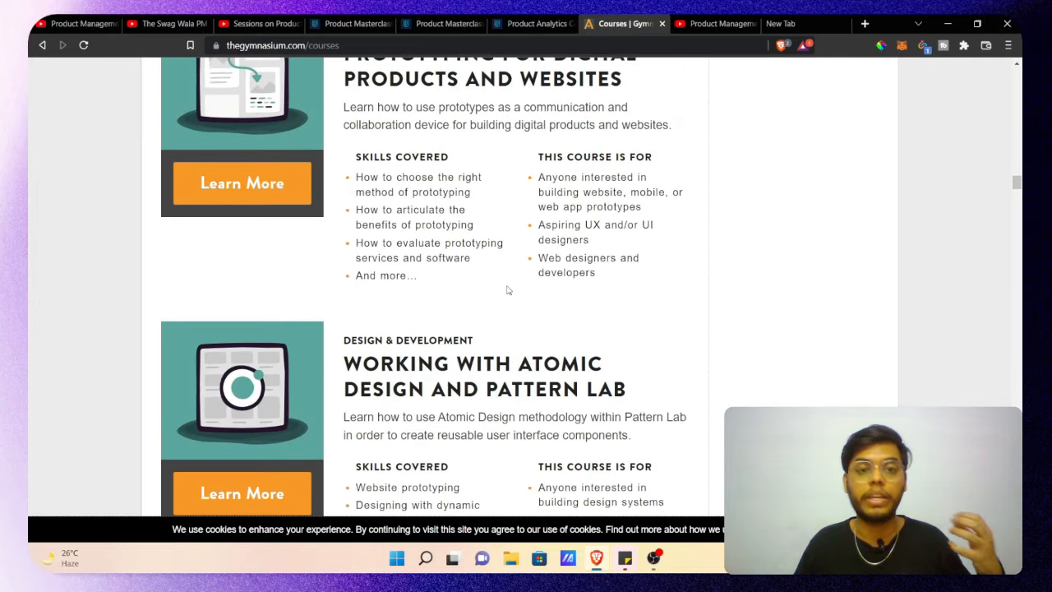
scroll(down, 3)
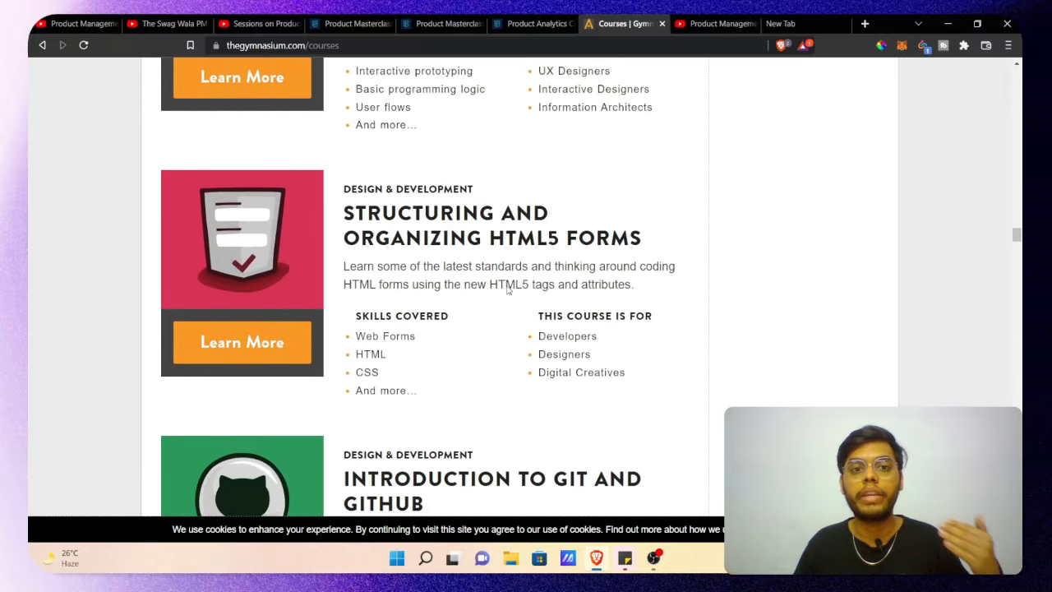
scroll(down, 3)
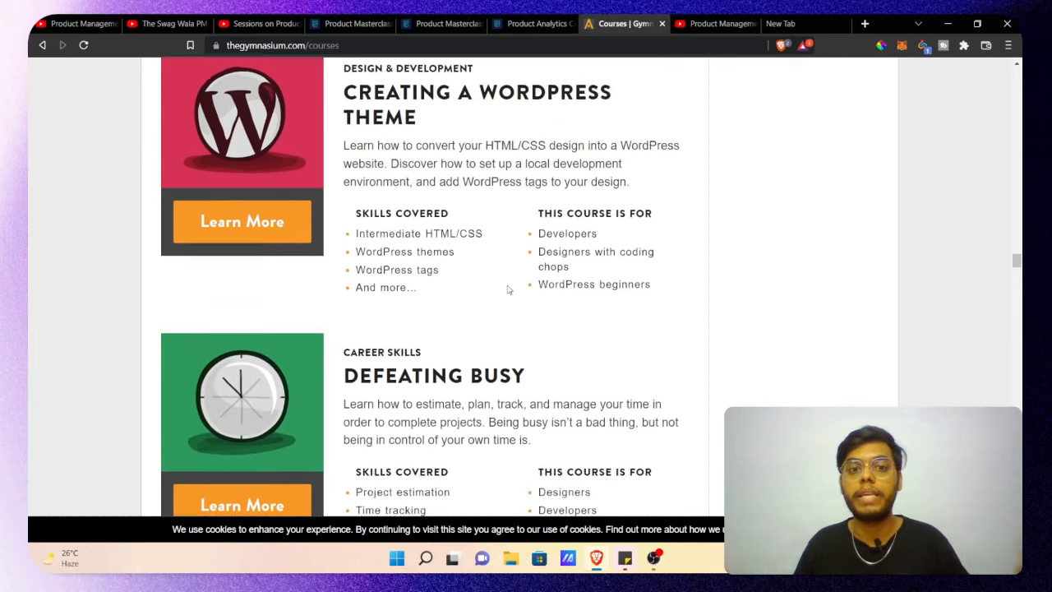
scroll(down, 3)
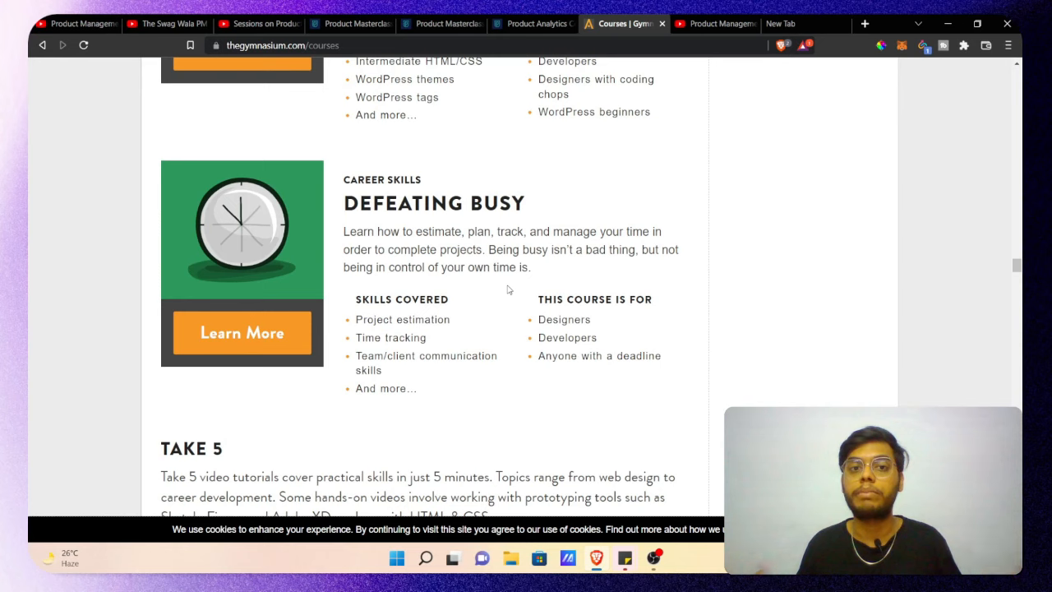
mouse_move(658, 218)
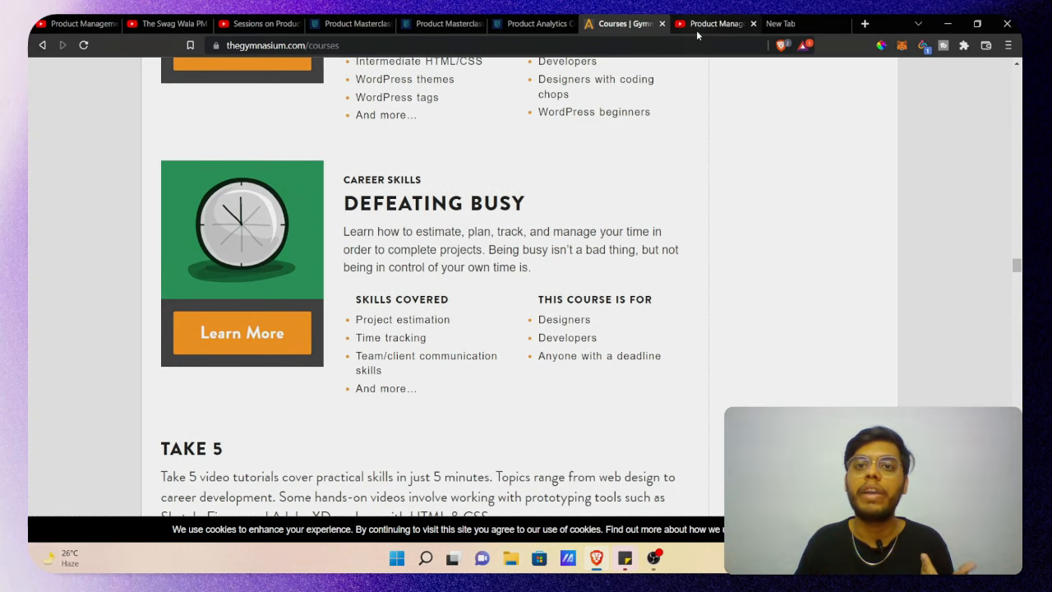
Step: Switch to The Product Folks' 11-video Product Management Mock Interviews playlist tab
click(714, 23)
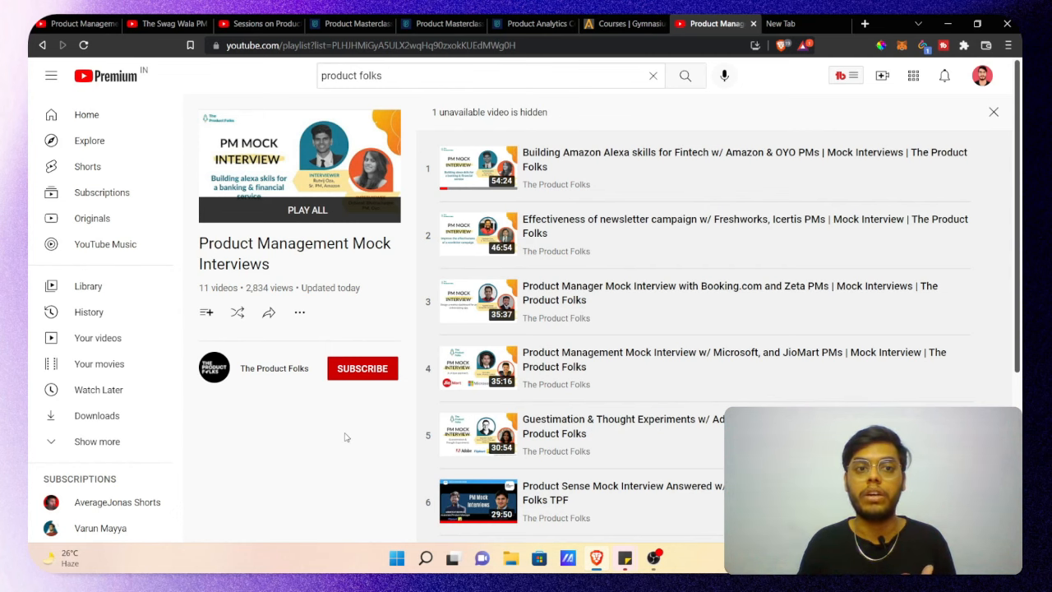
mouse_move(478, 433)
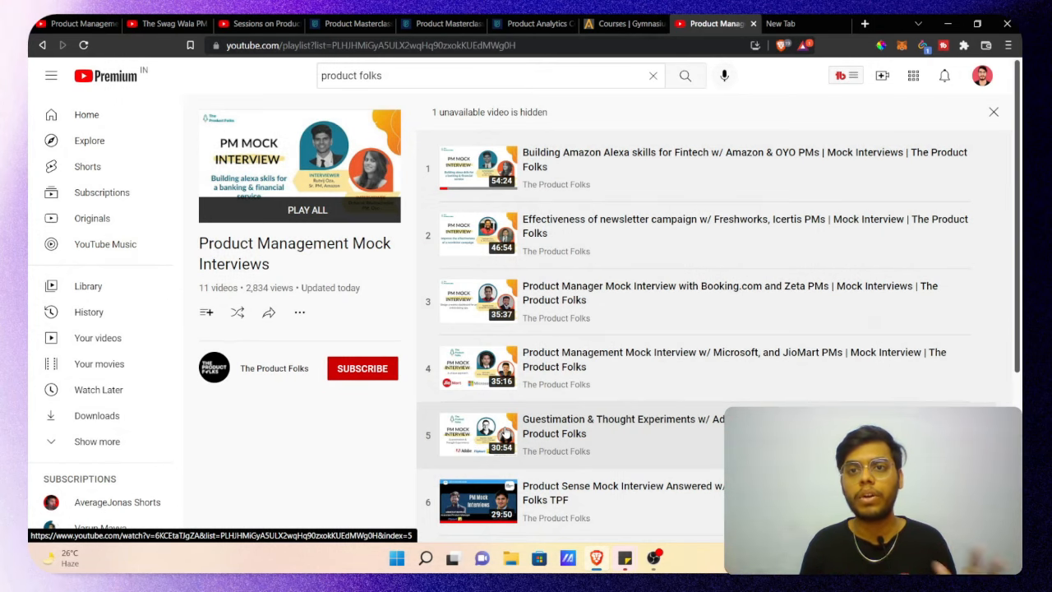
mouse_move(189, 275)
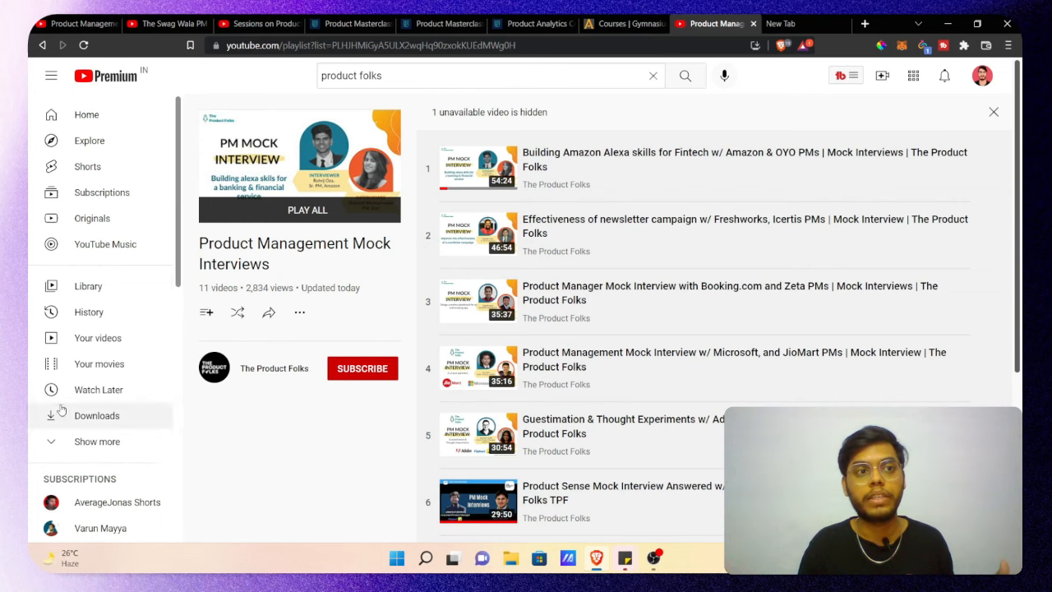
click(258, 23)
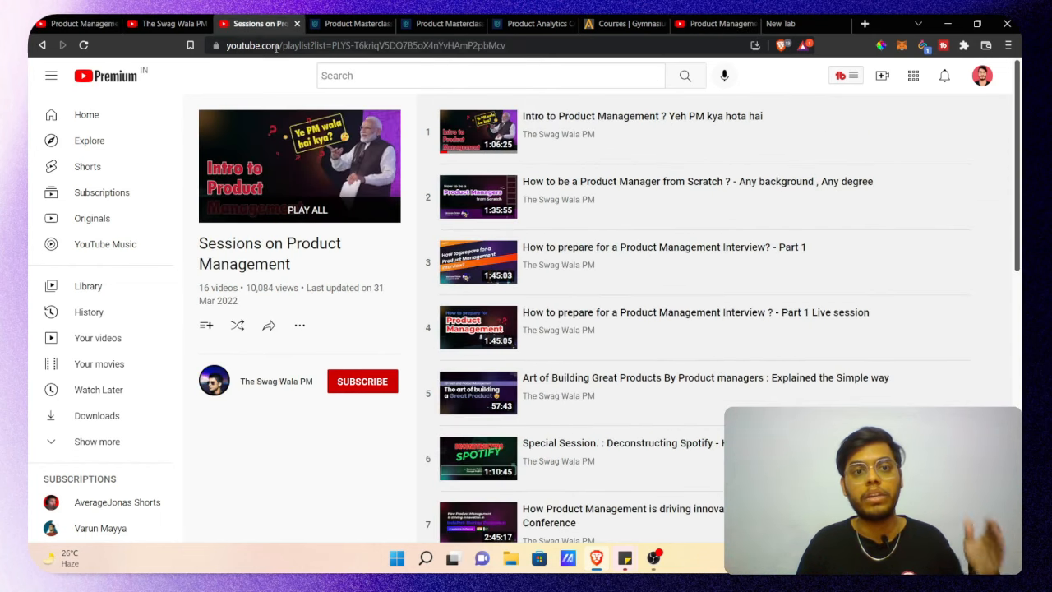
click(350, 23)
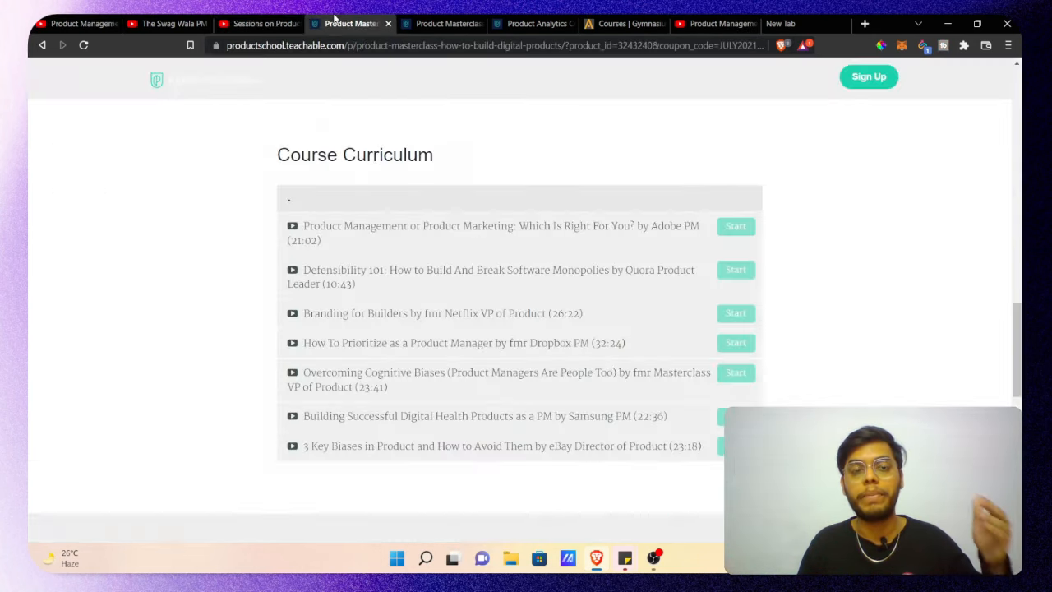
click(530, 23)
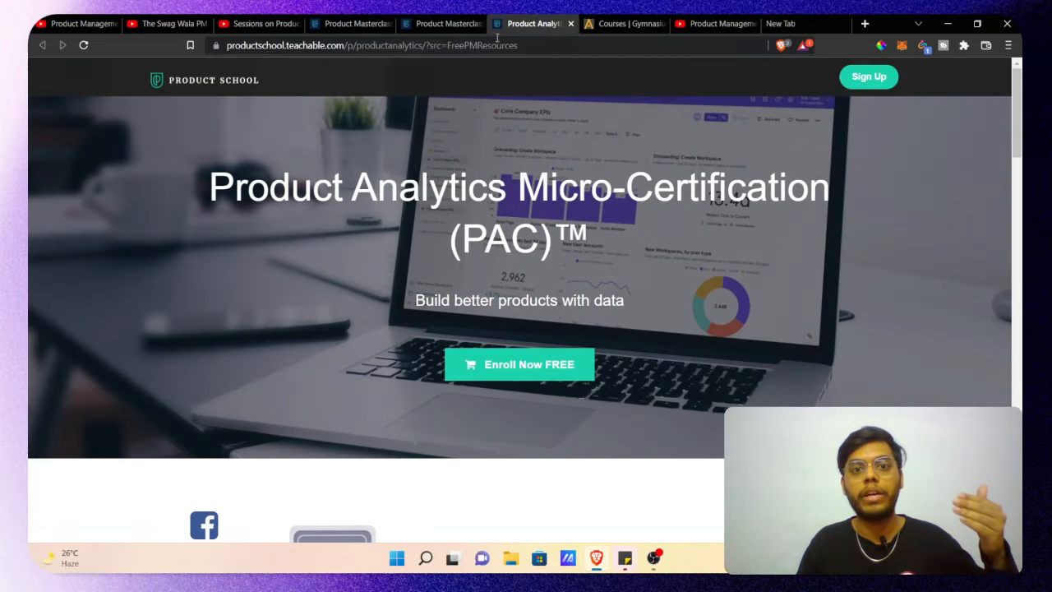
click(623, 23)
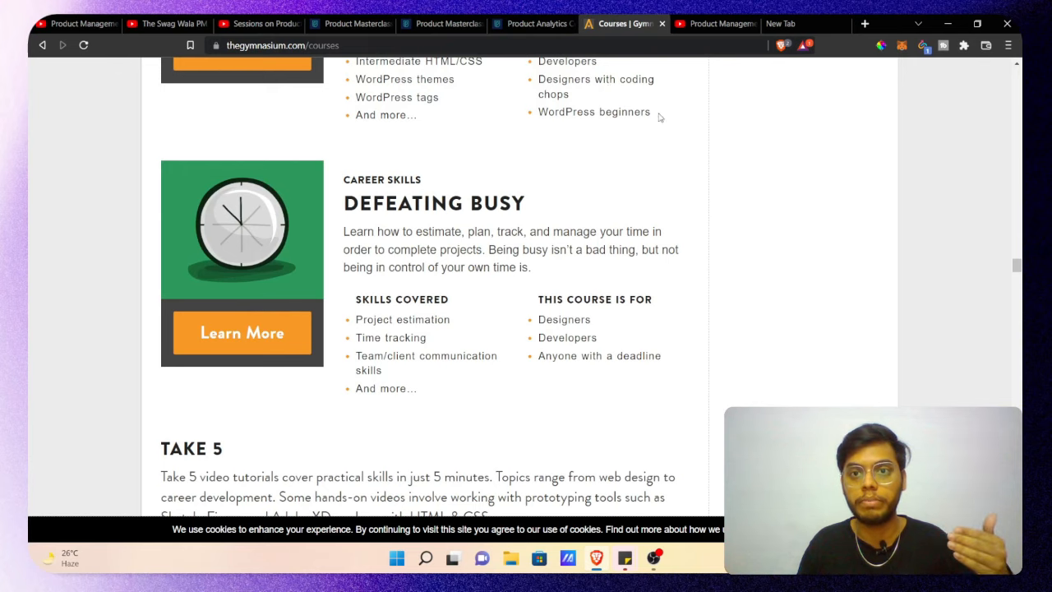
click(715, 23)
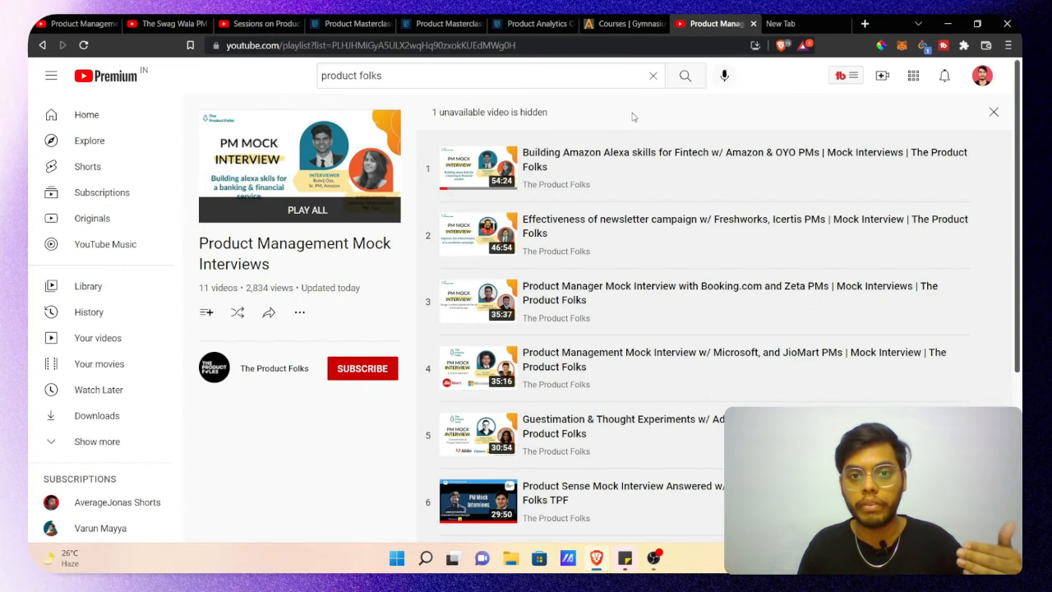